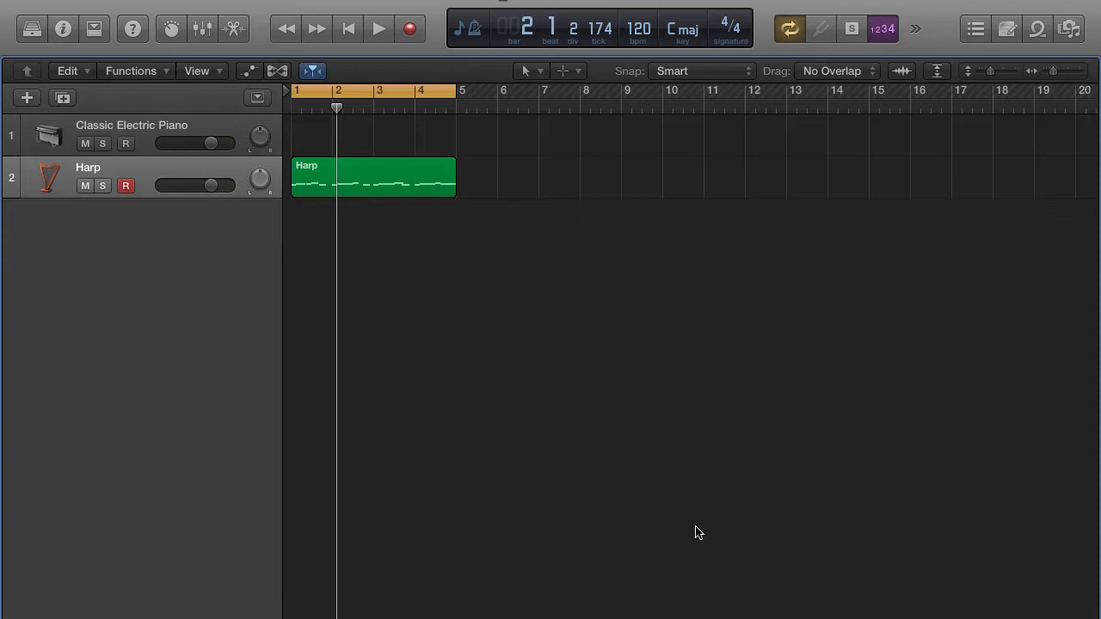
mouse_move(215, 177)
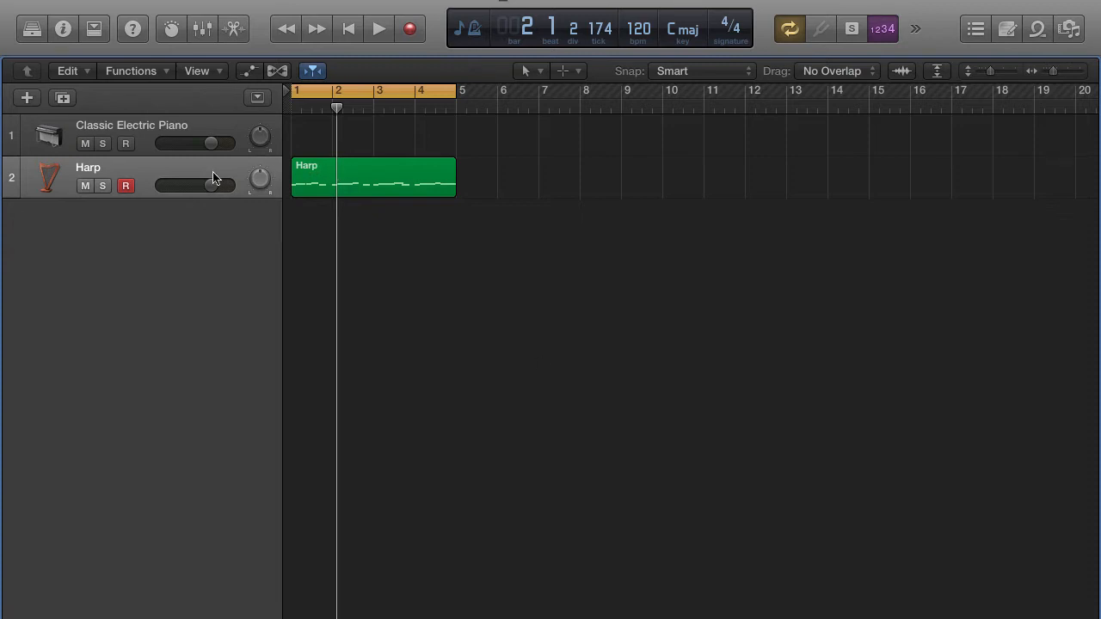
mouse_move(182, 186)
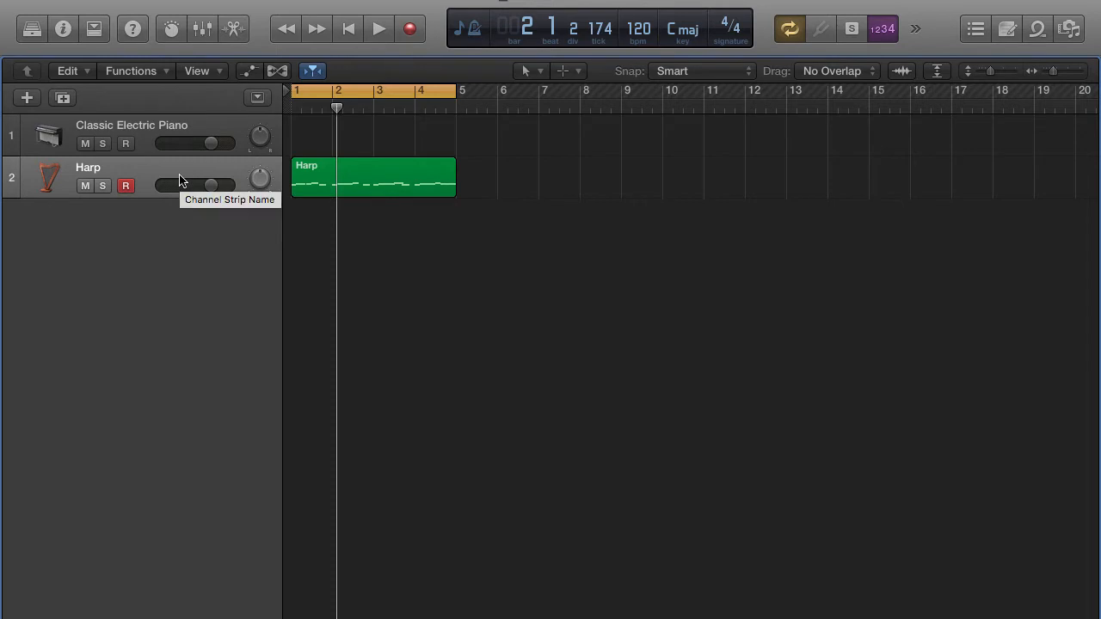
mouse_move(159, 181)
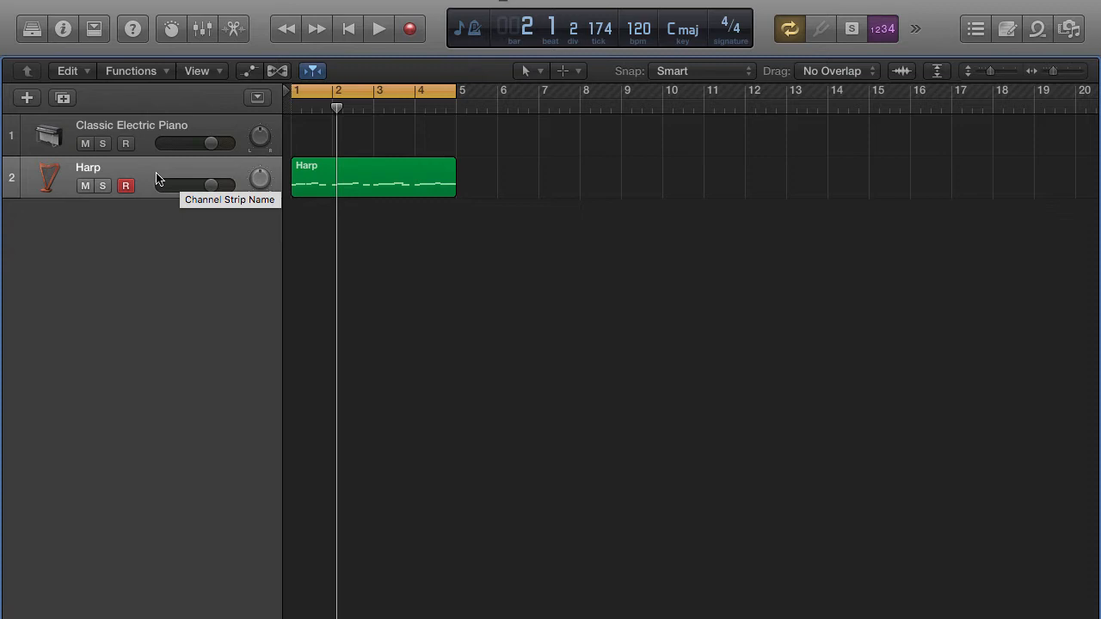
Select the green Harp MIDI region in the Tracks area
left_click(373, 176)
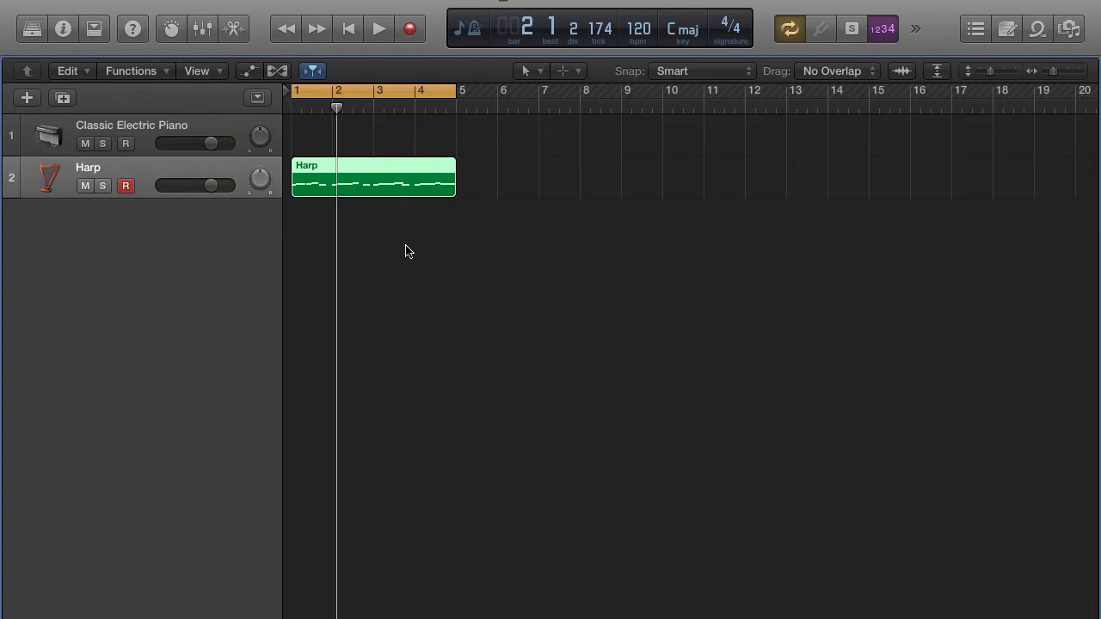
Open the Harp region in the Piano Roll and audition the recorded melody
double_click(372, 175)
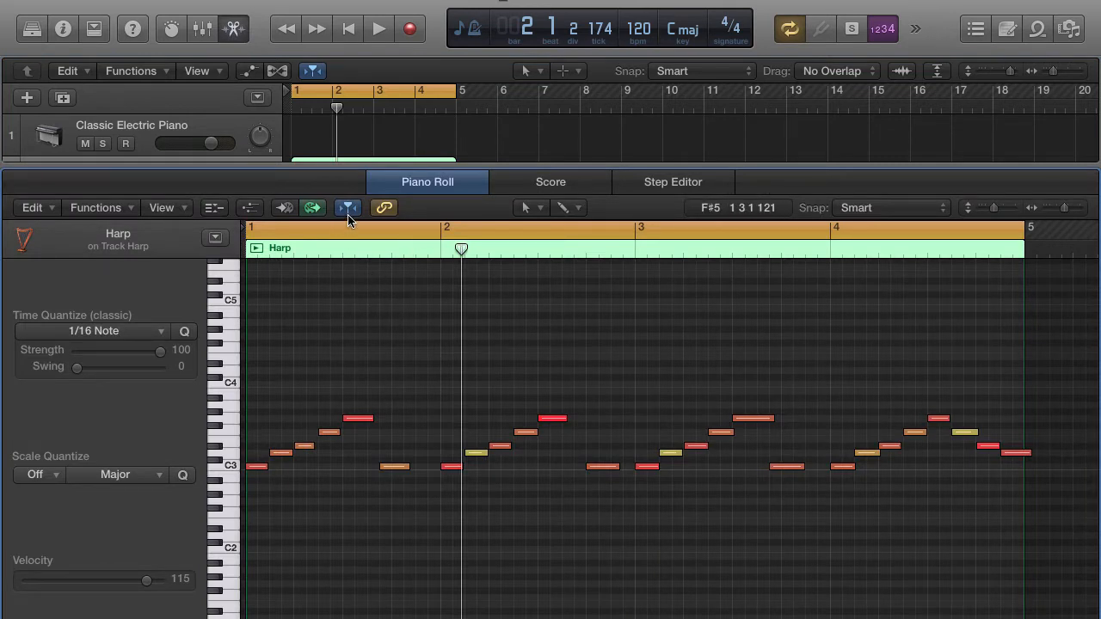
mouse_move(348, 207)
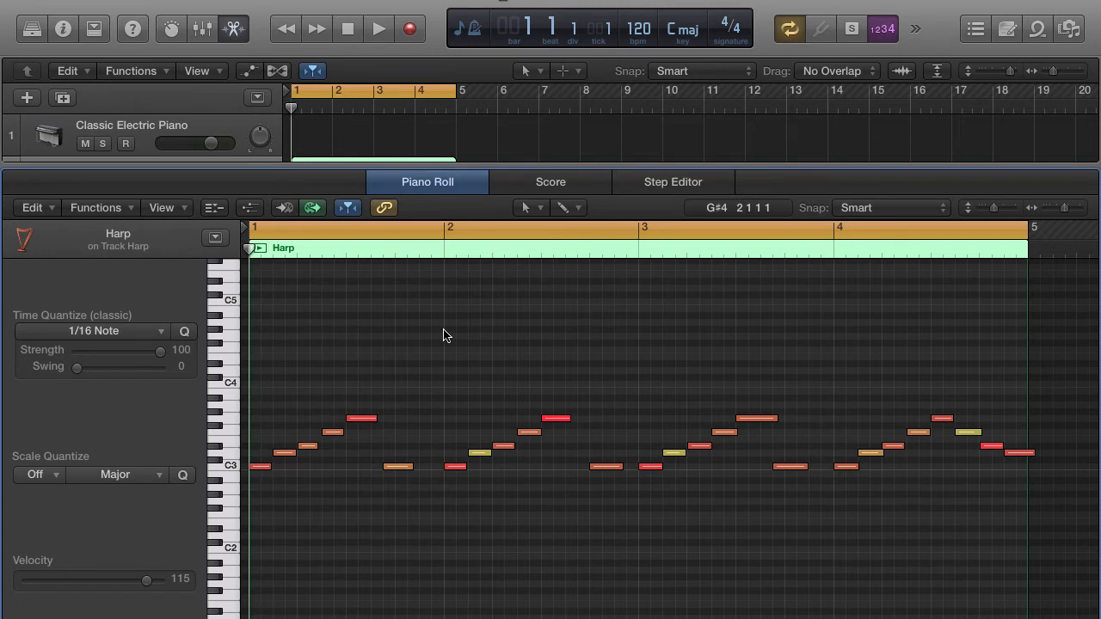
left_click(379, 28)
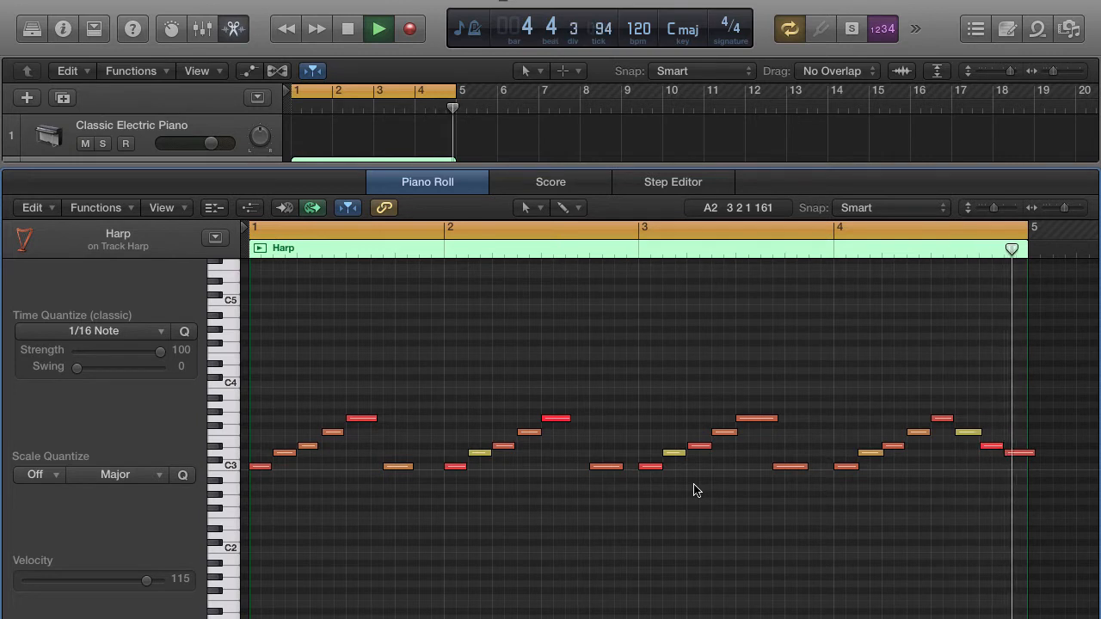
left_click(348, 27)
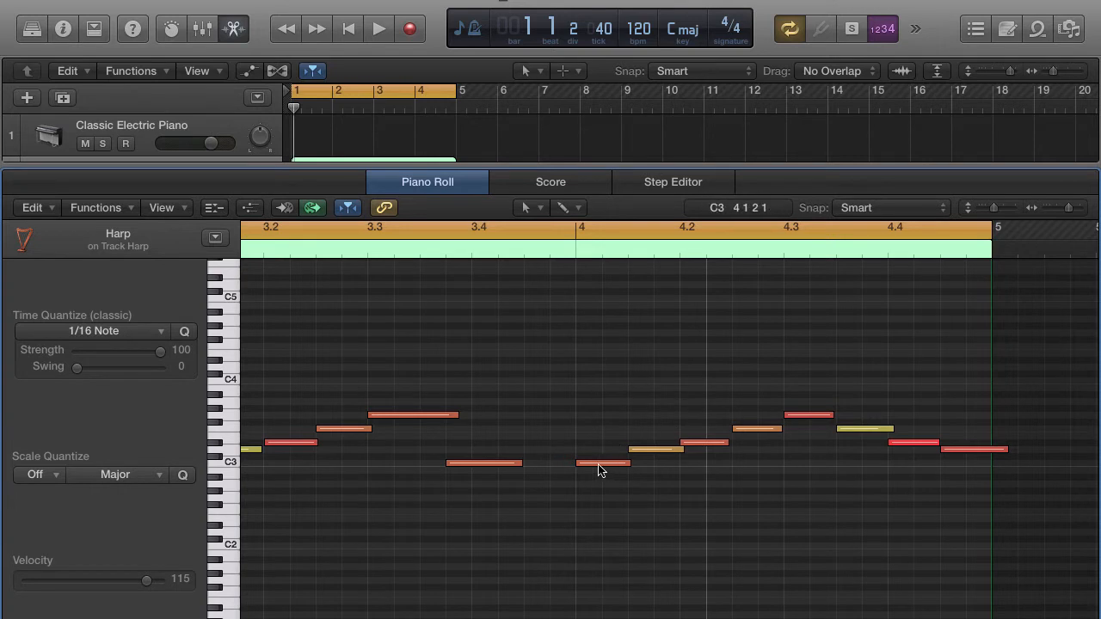
Raise the low bar-4 note and drop the mid-bar-4 note down to C3
left_click(602, 462)
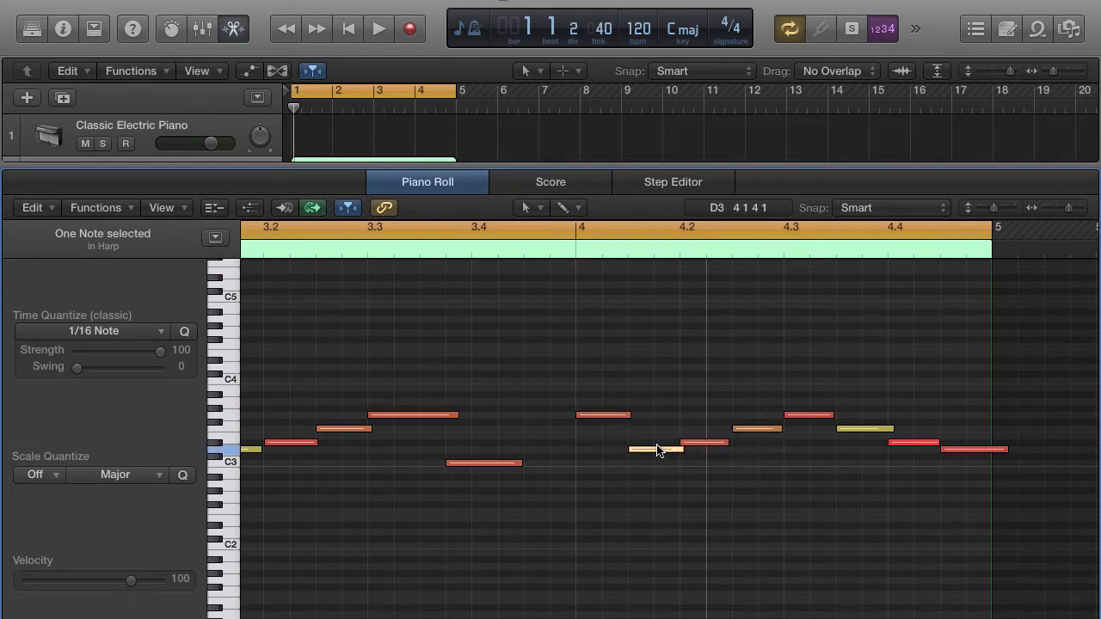
left_click_drag(657, 448, 657, 429)
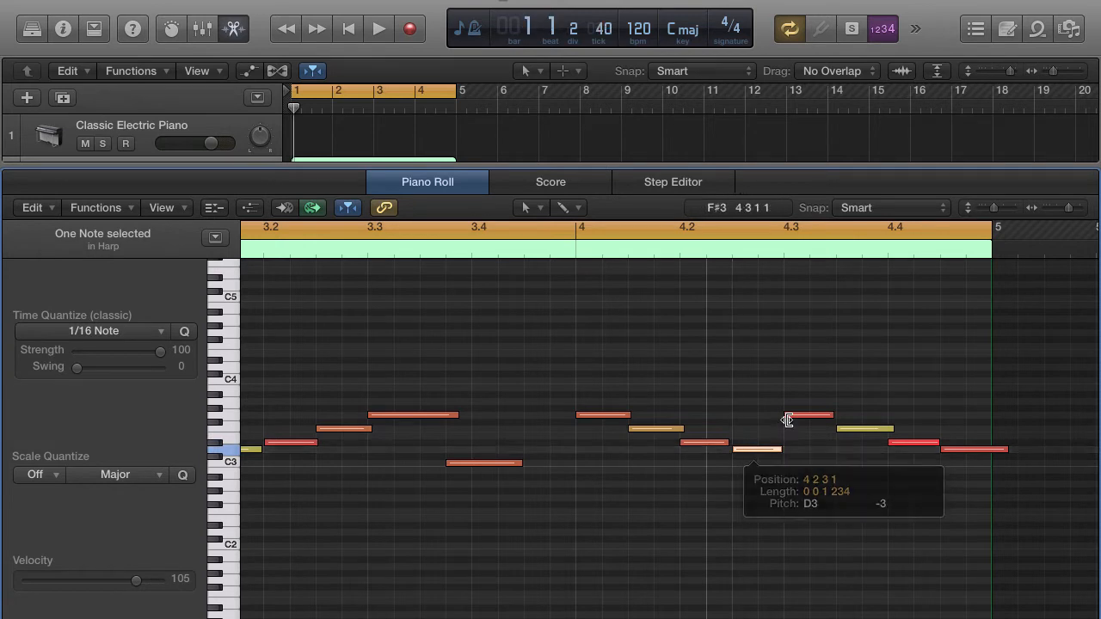
left_click_drag(788, 419, 800, 464)
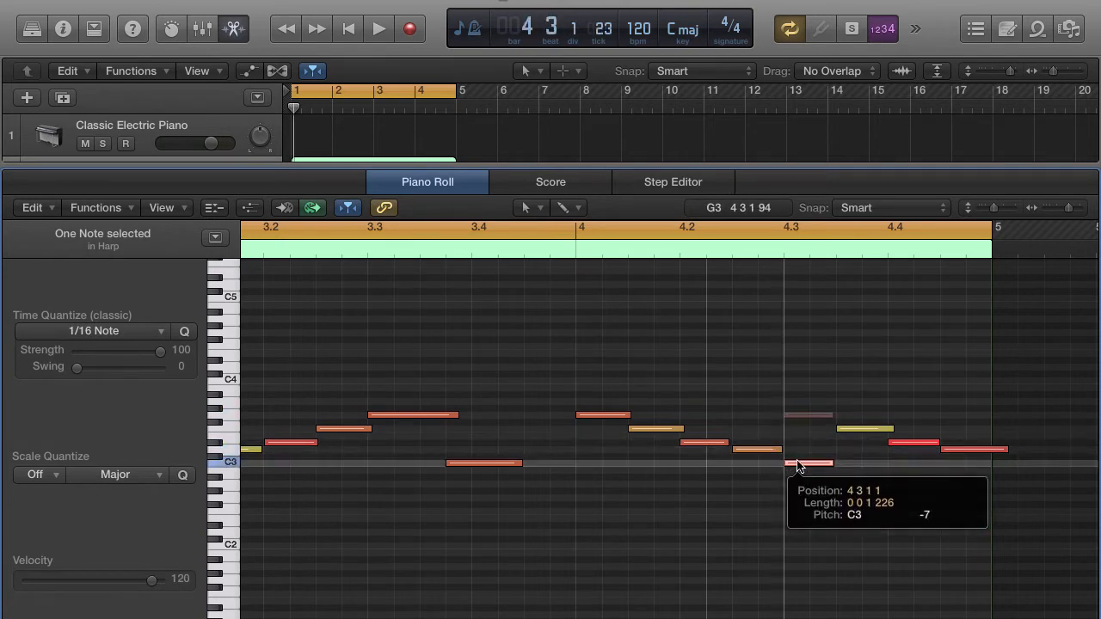
left_click_drag(809, 464, 860, 471)
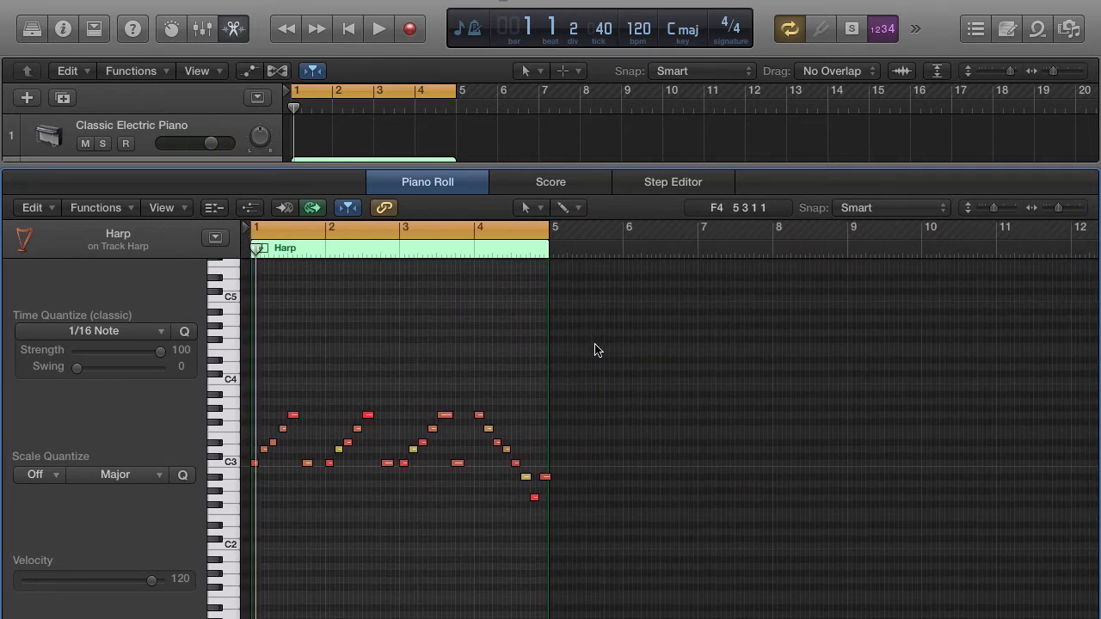
left_click(378, 28)
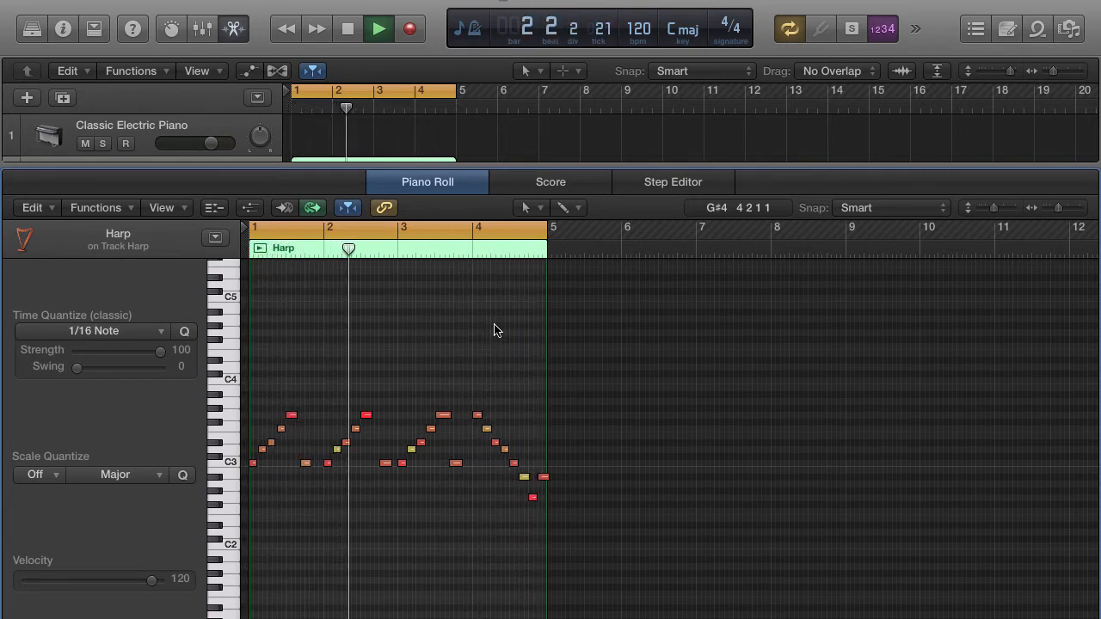
left_click(378, 28)
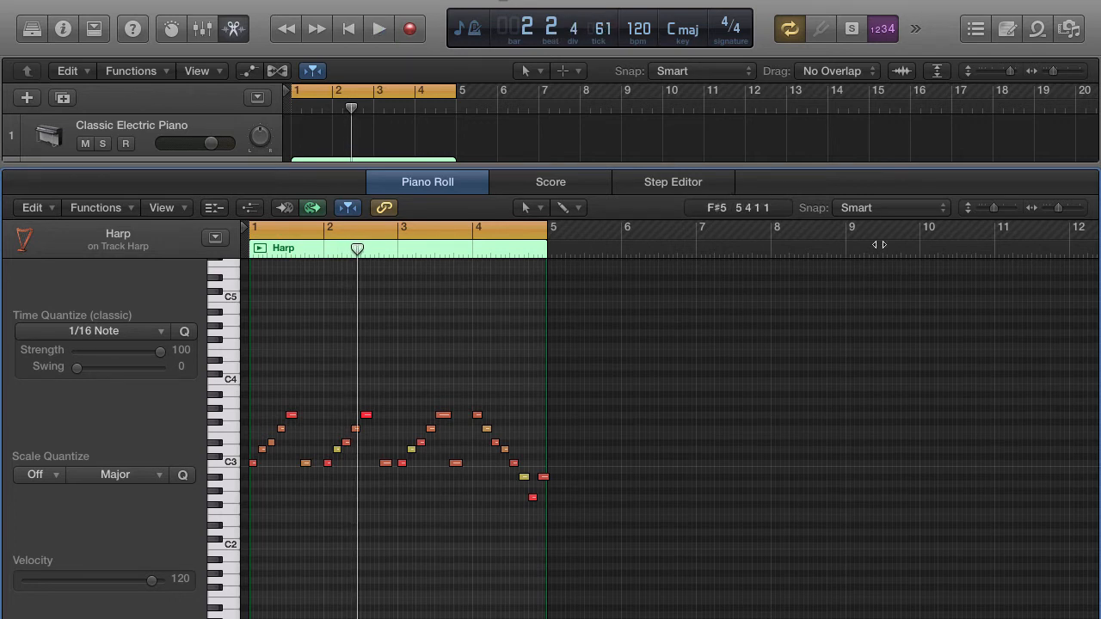
mouse_move(1063, 210)
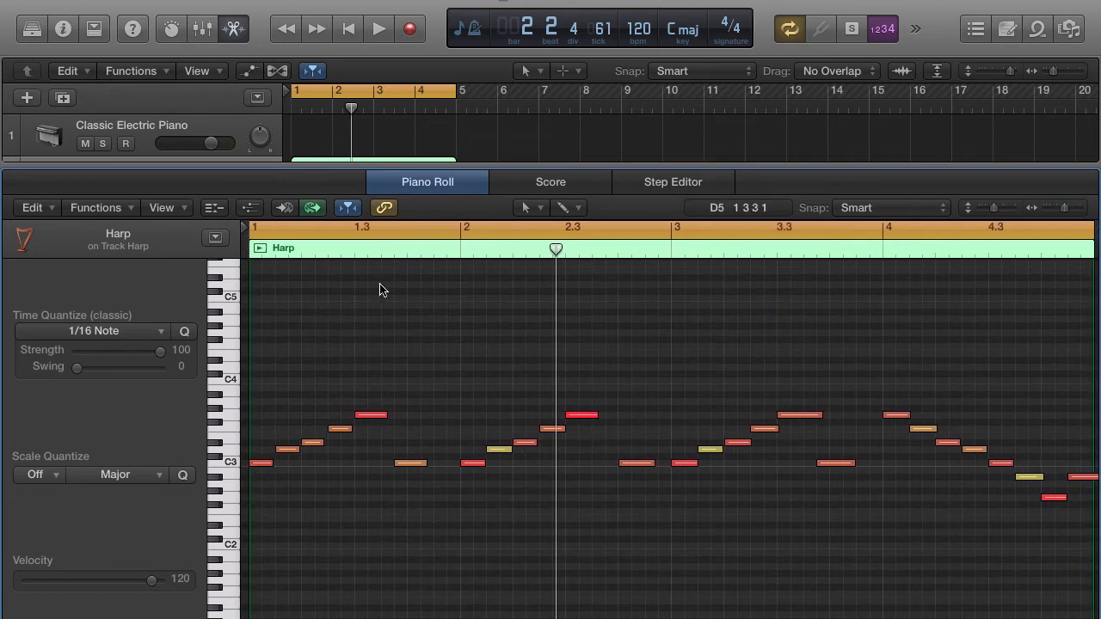
mouse_move(261, 306)
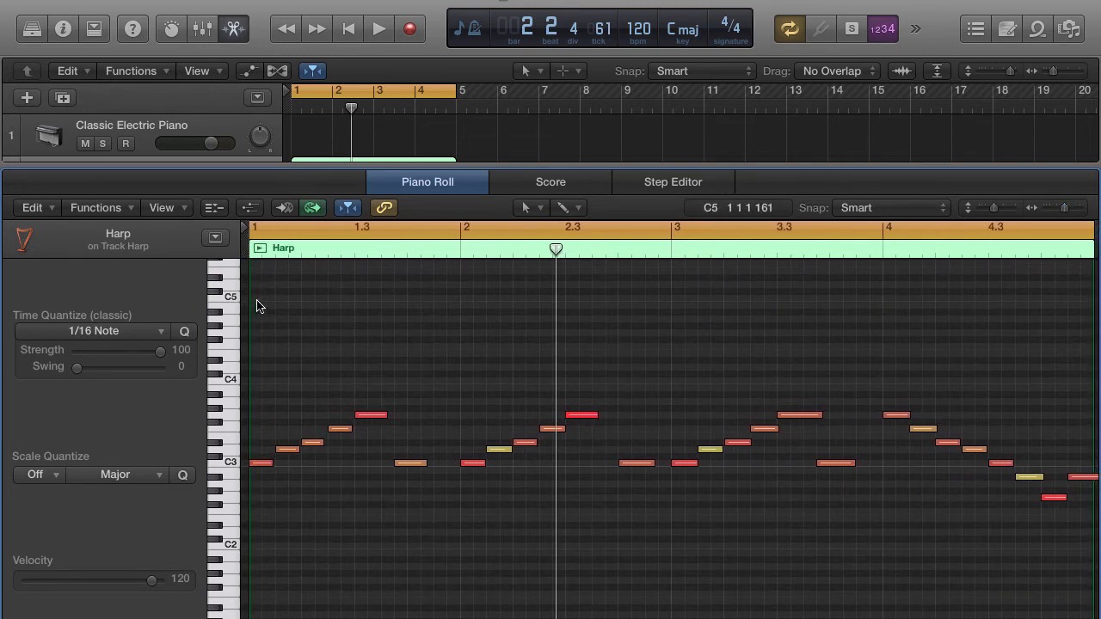
mouse_move(262, 334)
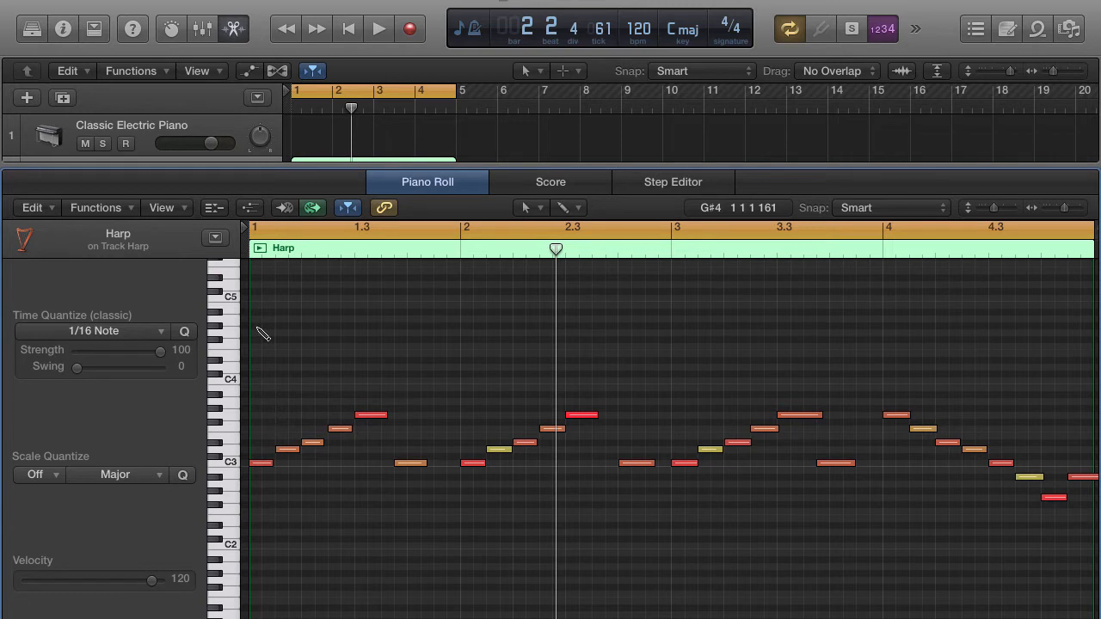
Pencil in an A4 note at bar 1, stretch it toward bar 2, then cut it short
left_click(266, 312)
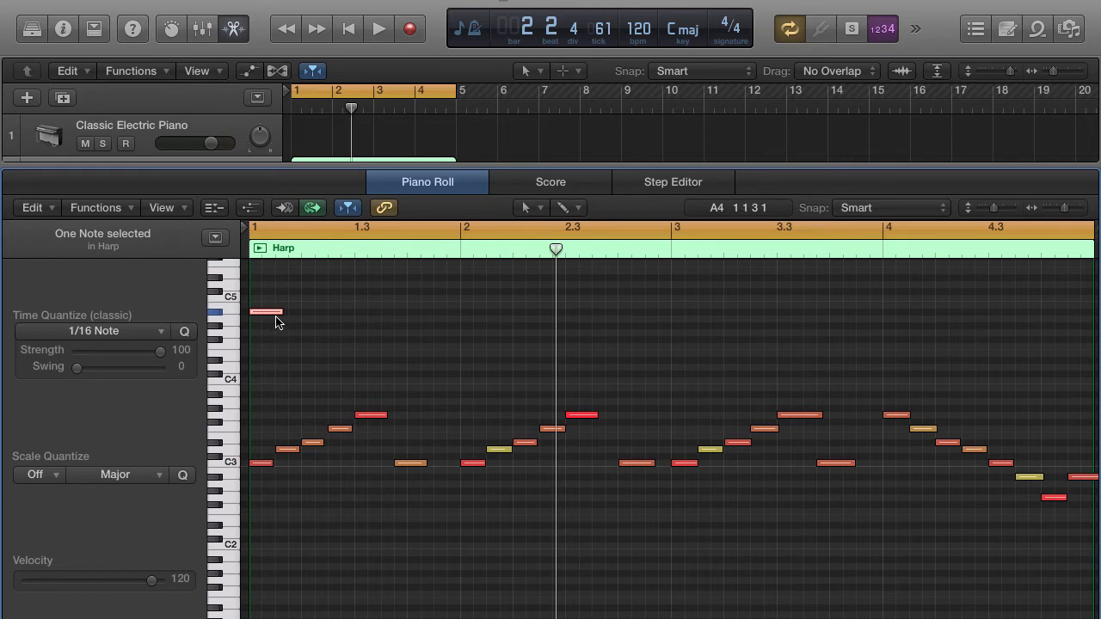
left_click_drag(284, 313, 434, 313)
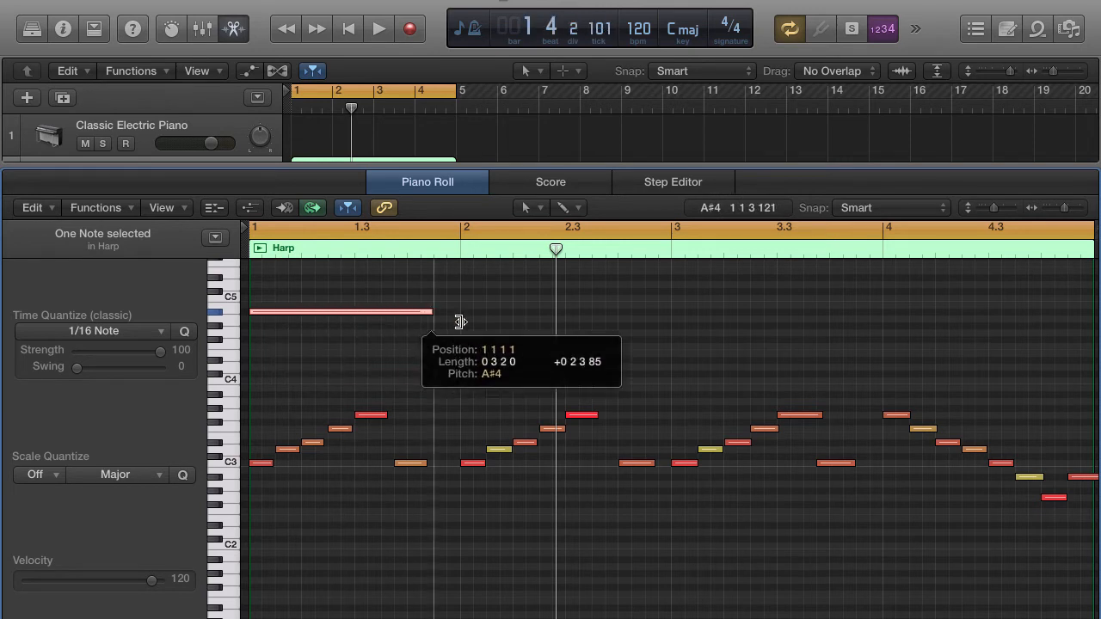
left_click_drag(433, 312, 458, 312)
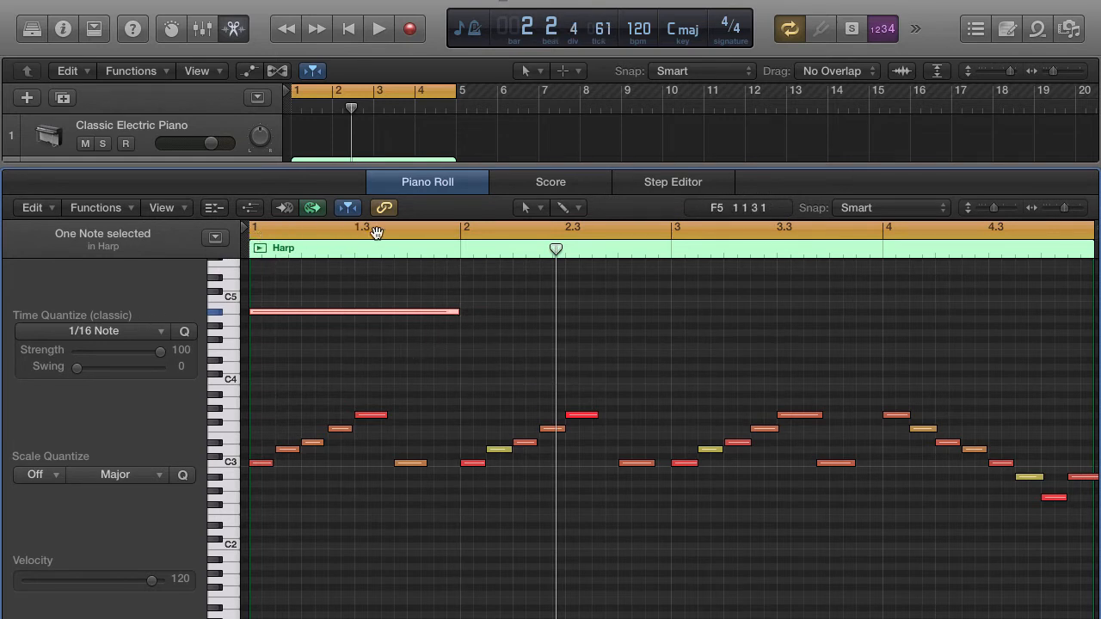
mouse_move(471, 234)
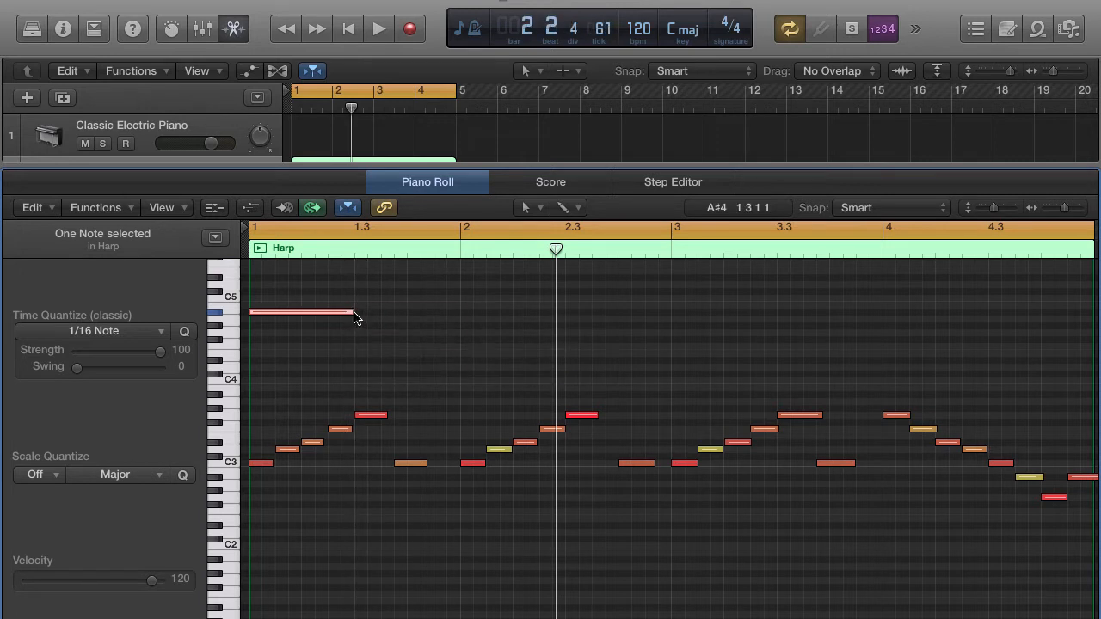
left_click_drag(353, 313, 309, 313)
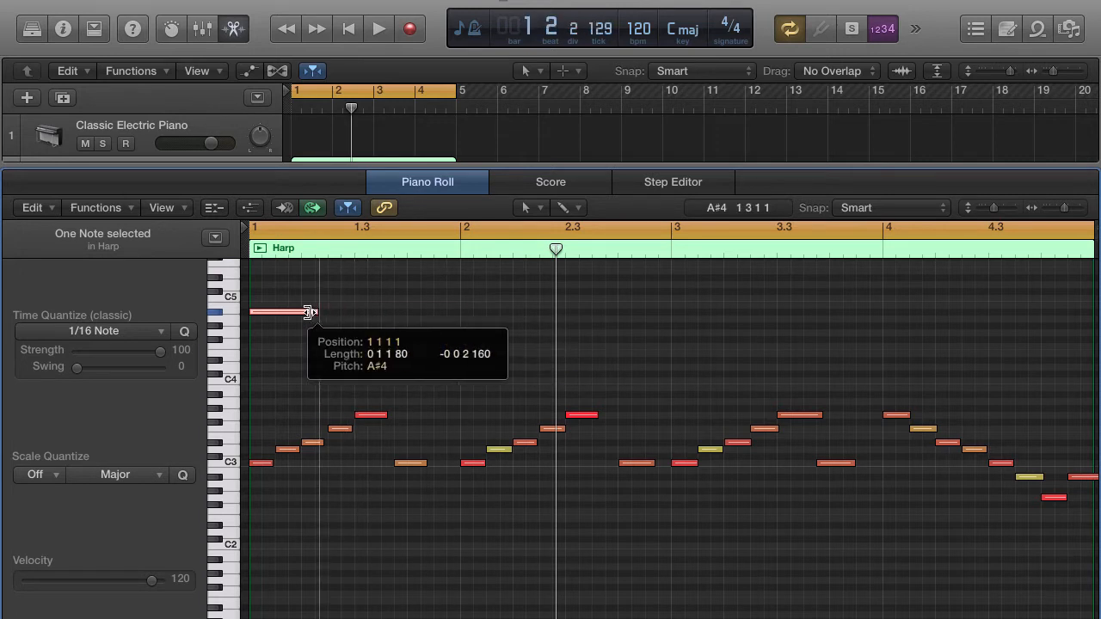
left_click_drag(310, 311, 273, 311)
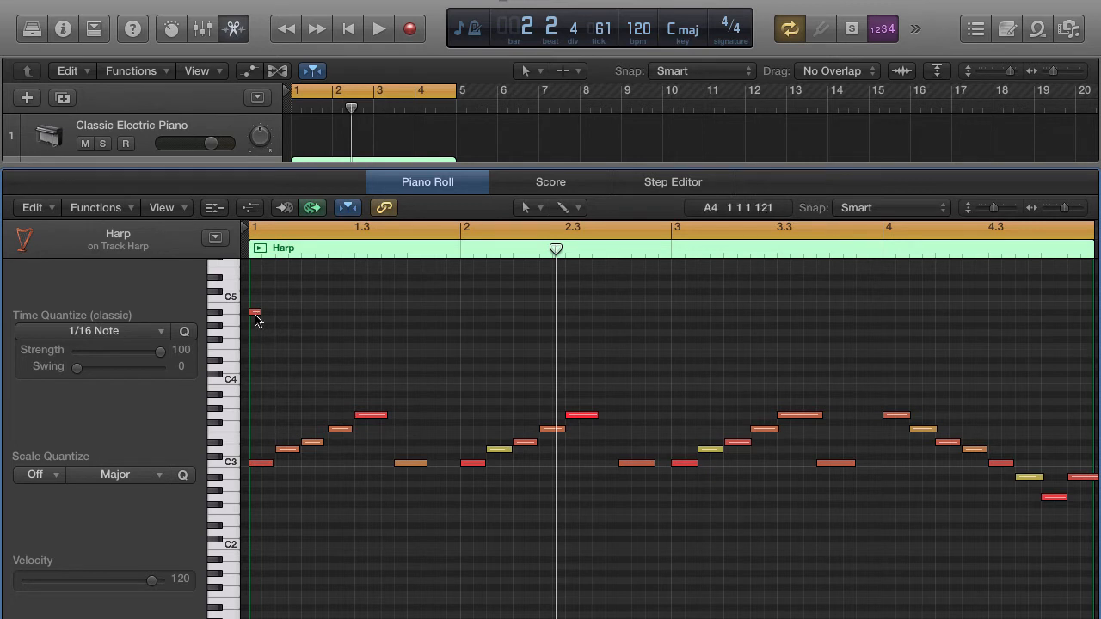
mouse_move(257, 313)
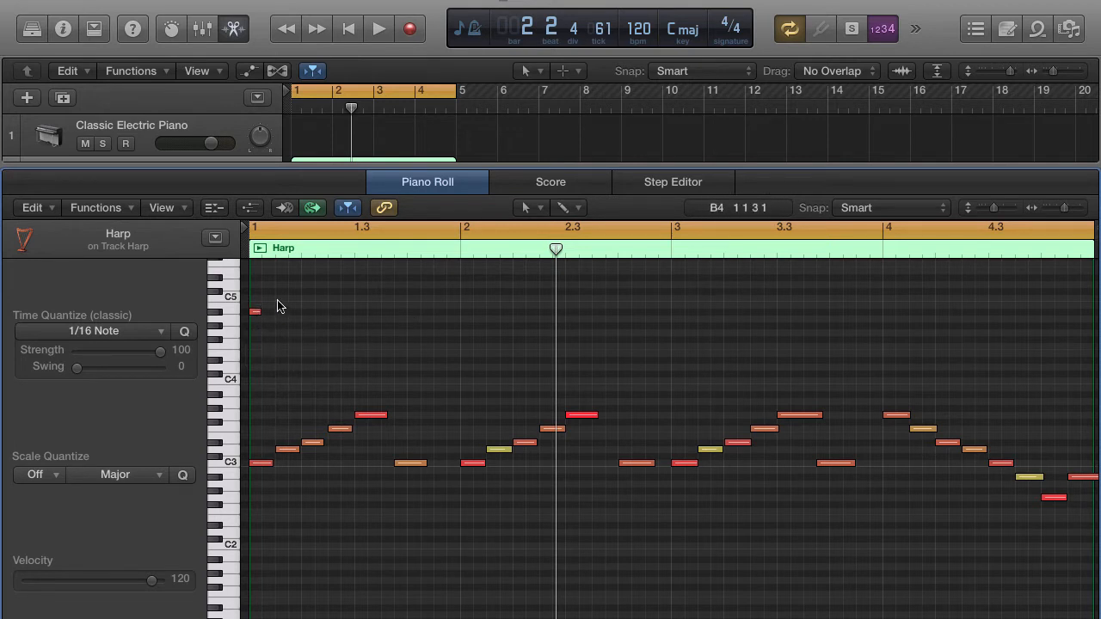
left_click(255, 312)
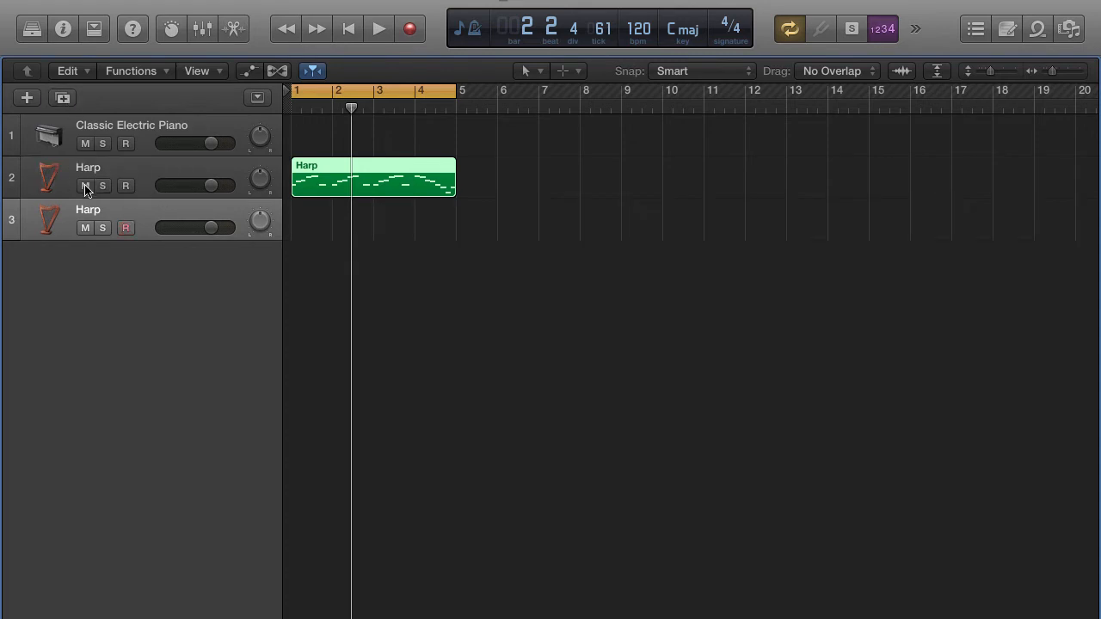
left_click(84, 186)
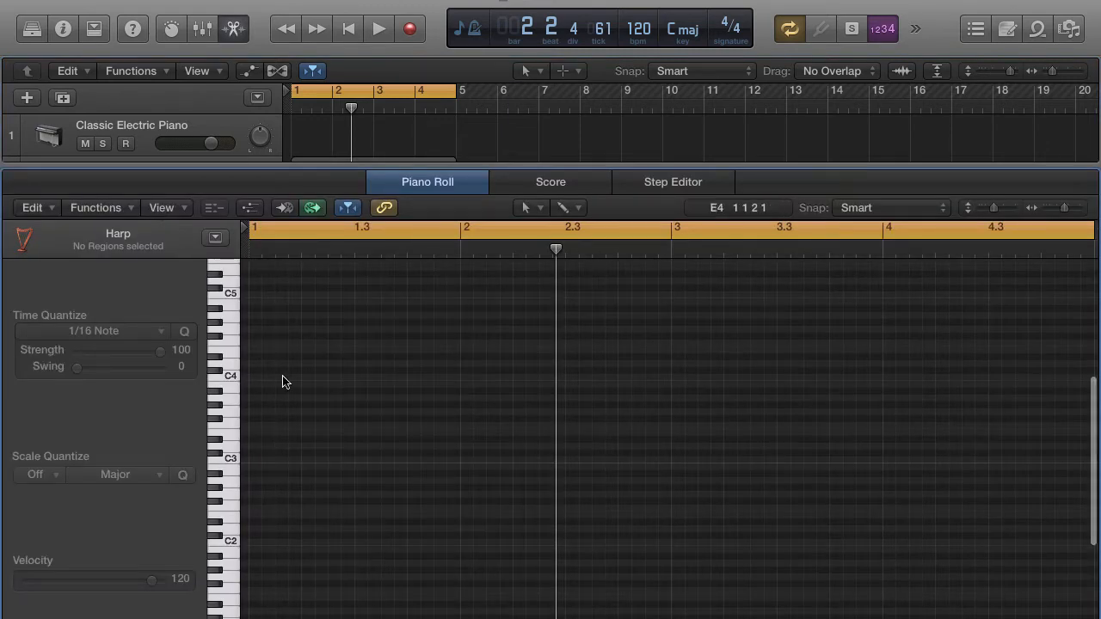
mouse_move(296, 420)
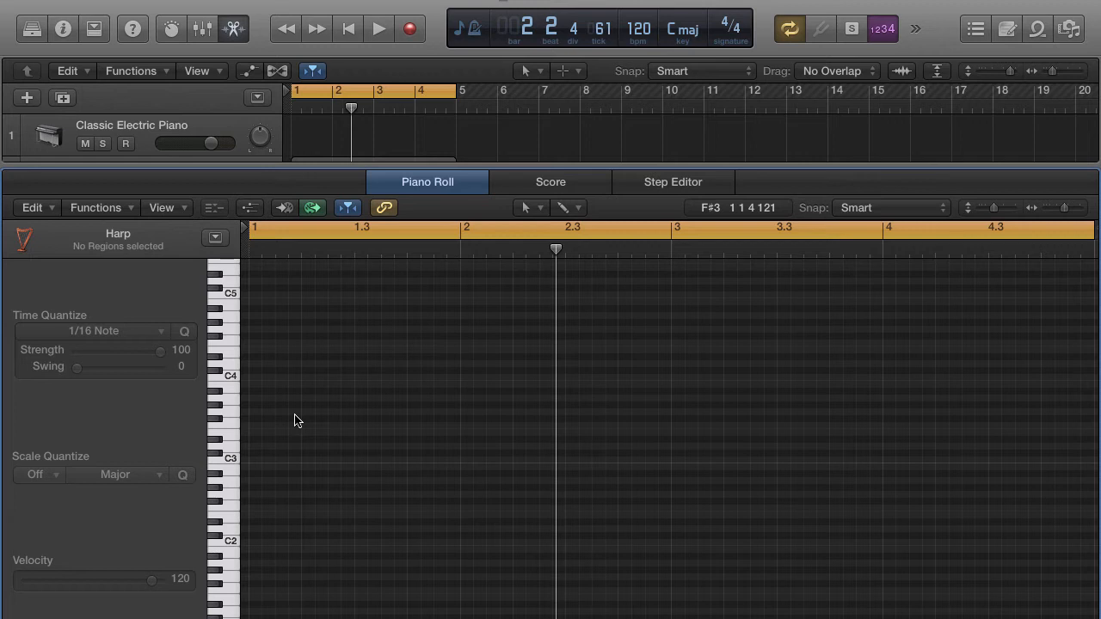
mouse_move(299, 421)
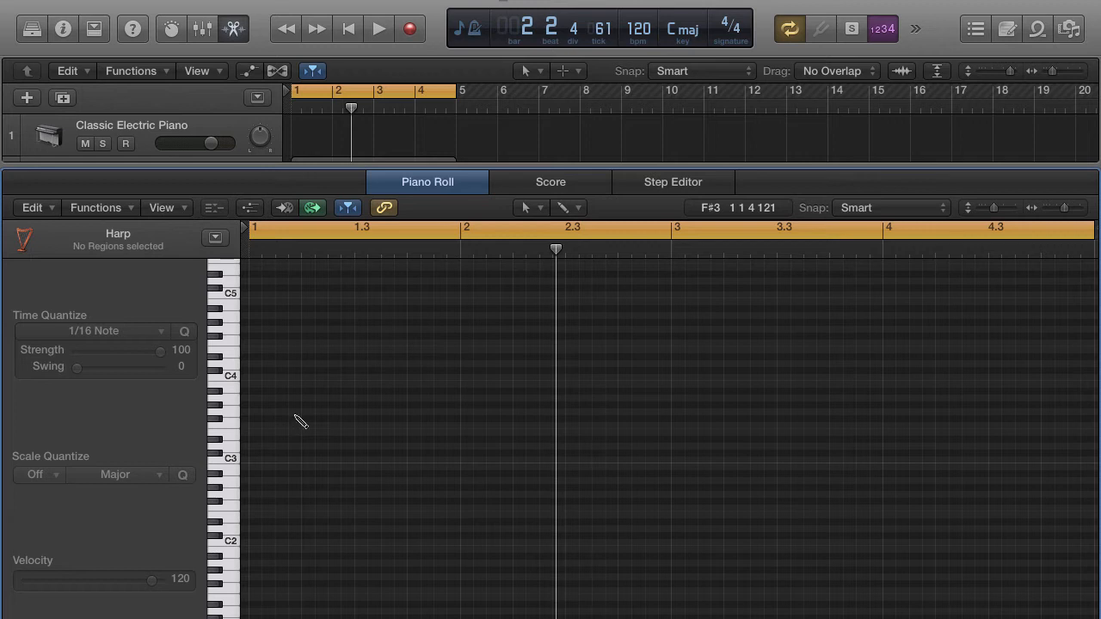
mouse_move(265, 498)
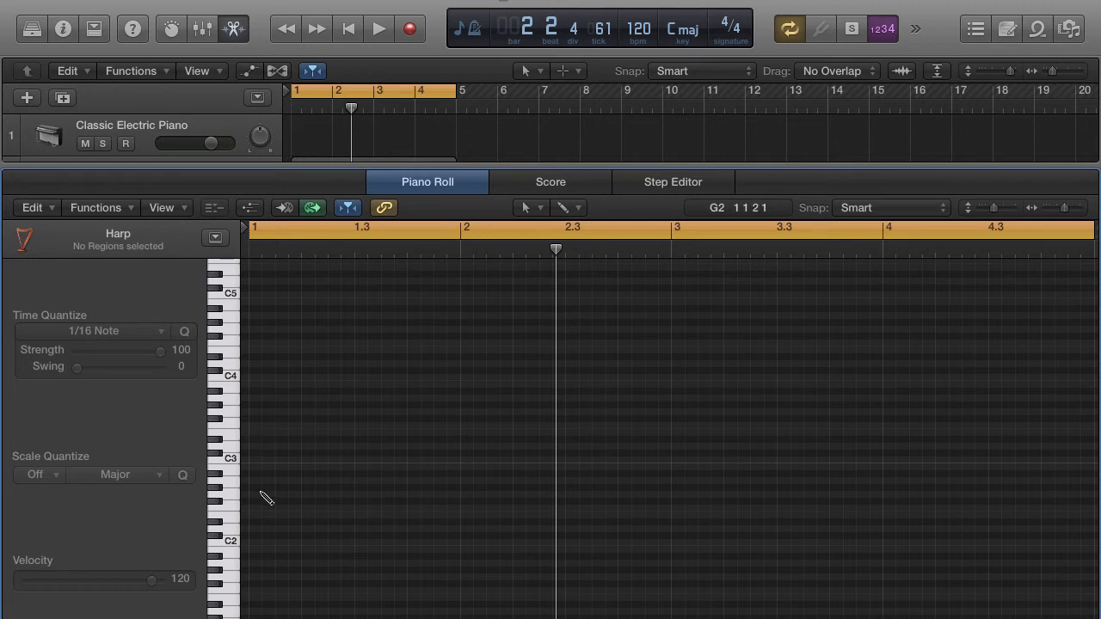
mouse_move(231, 387)
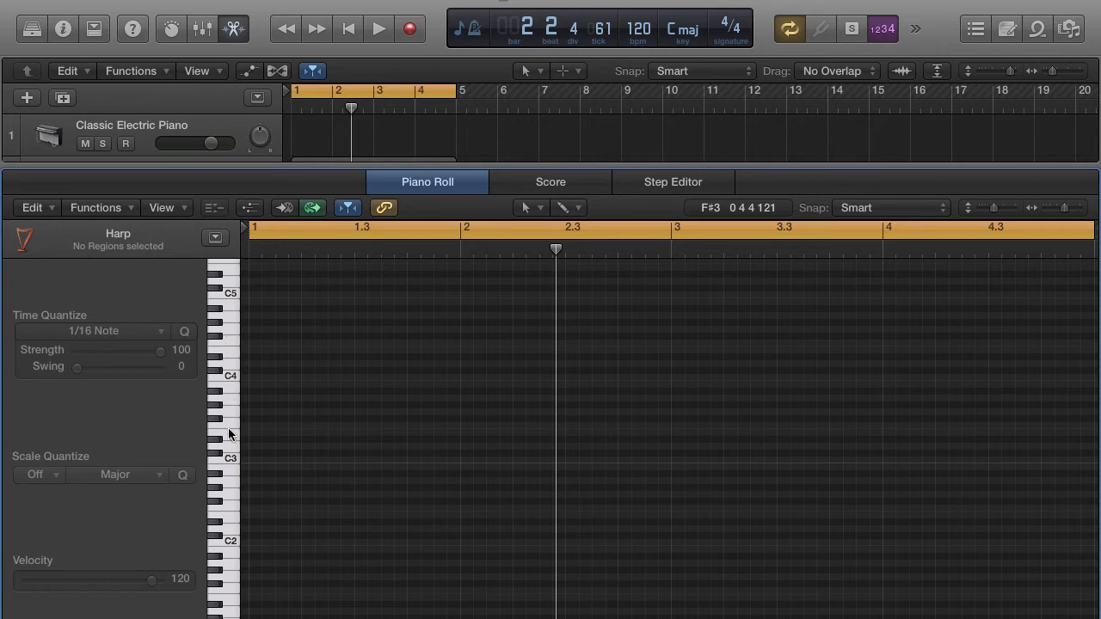
mouse_move(230, 425)
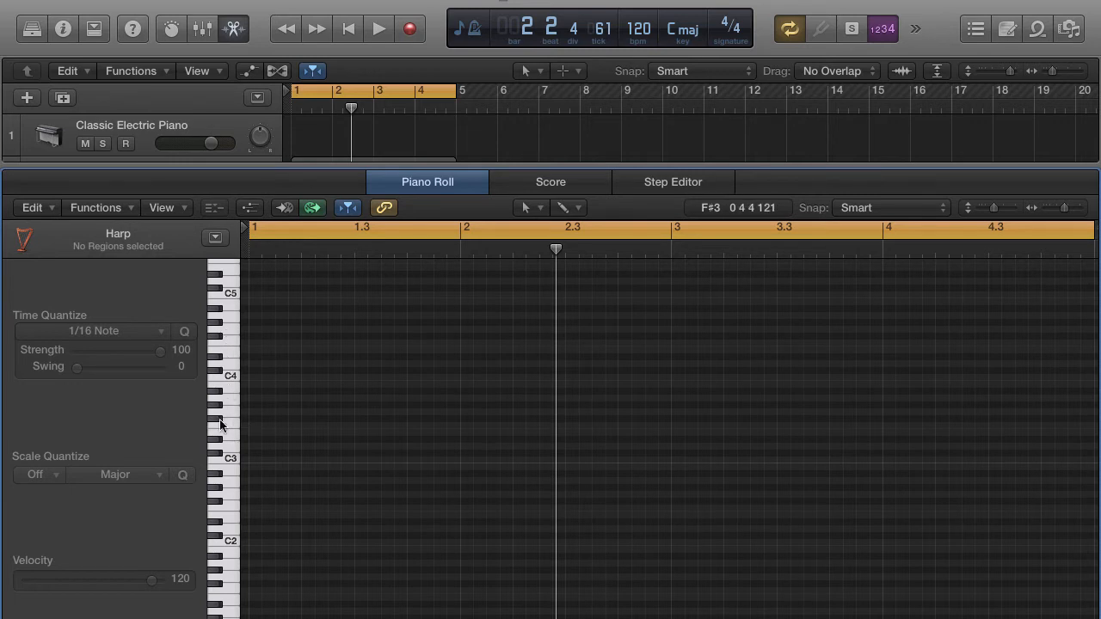
mouse_move(220, 461)
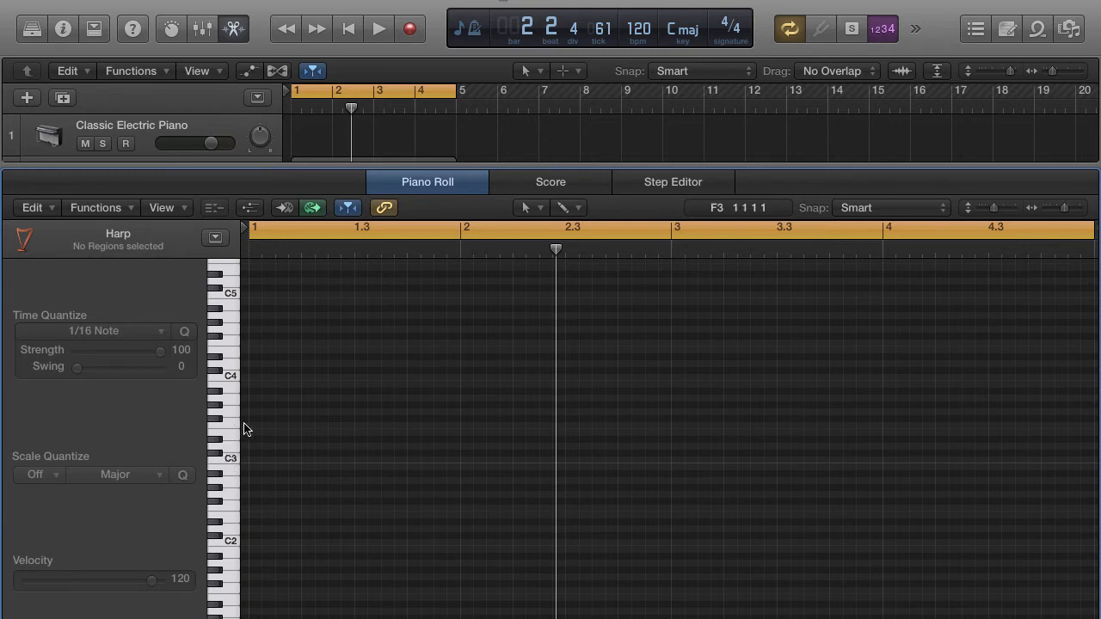
mouse_move(251, 433)
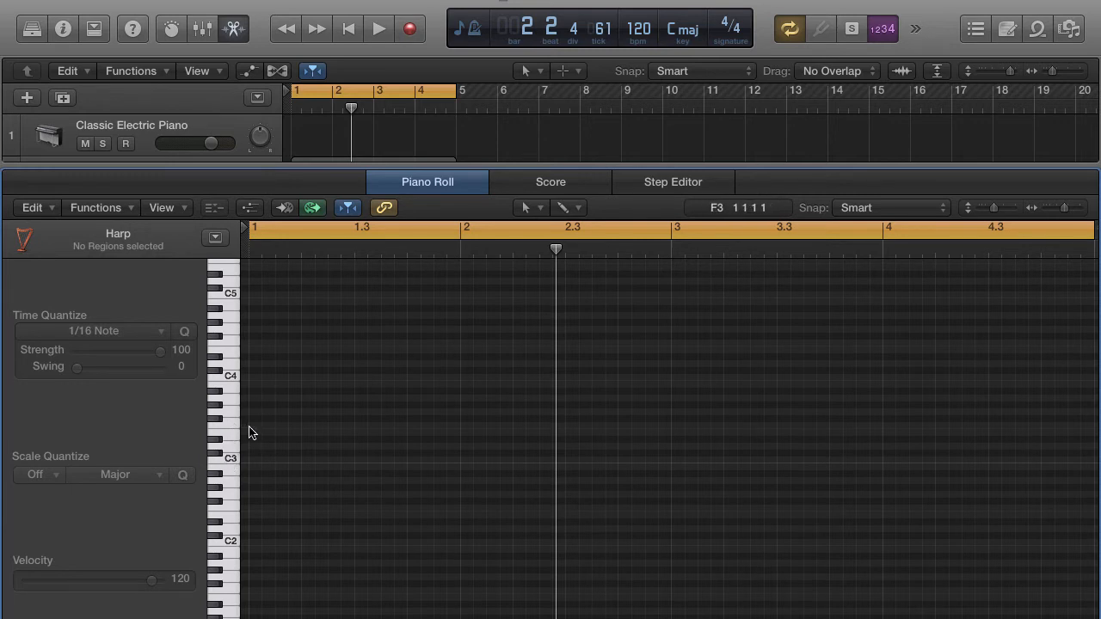
Pencil three ascending 16th notes into bar 1, creating the new Harp region
left_click(254, 427)
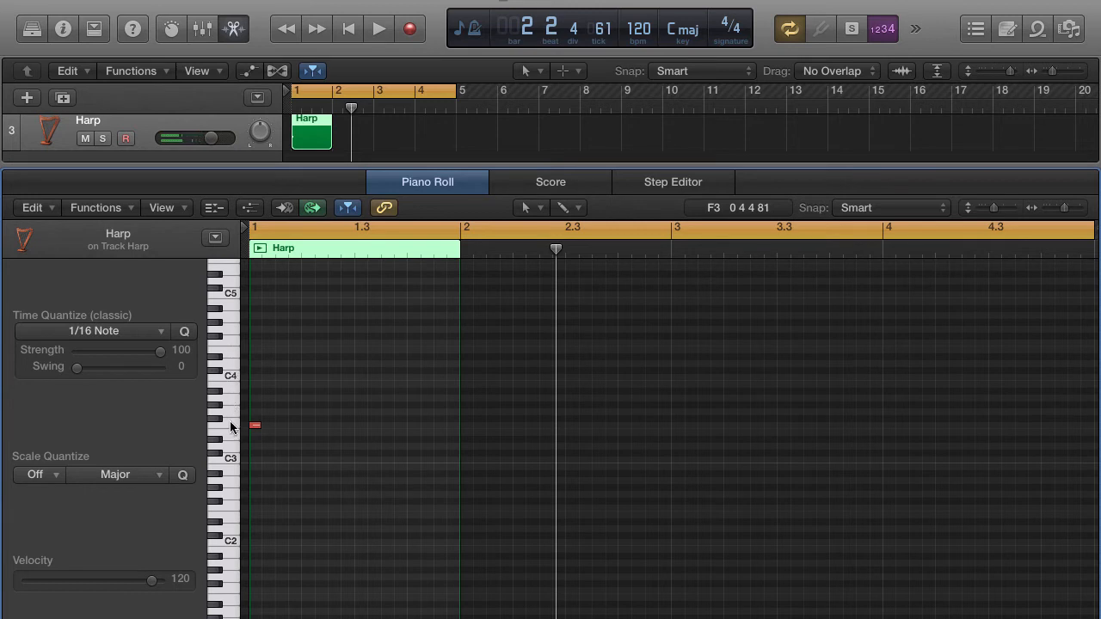
mouse_move(239, 403)
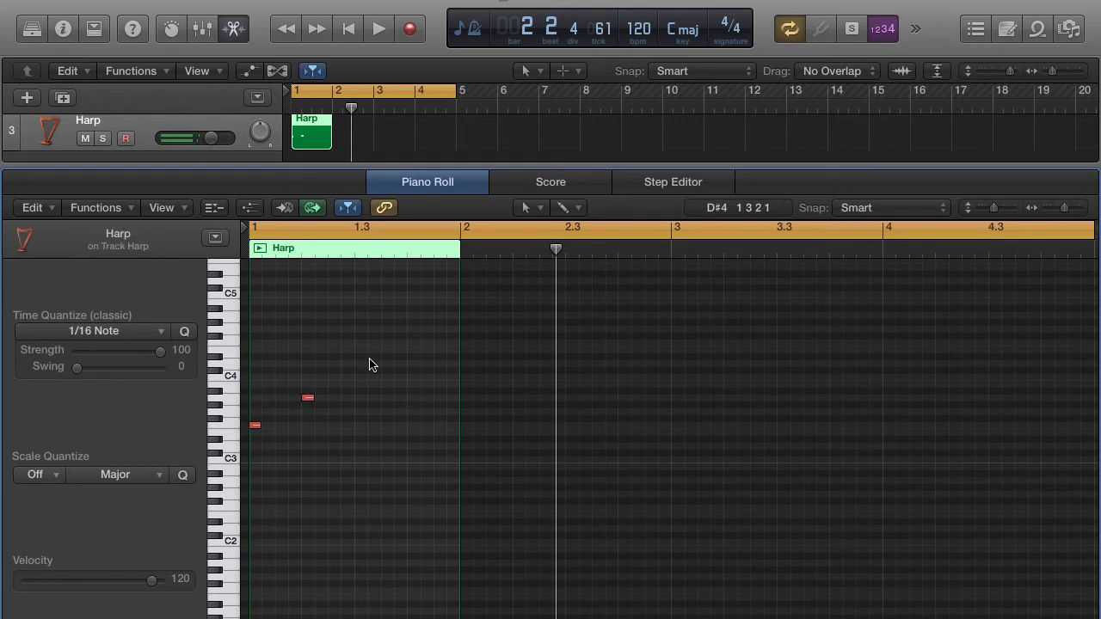
left_click(362, 352)
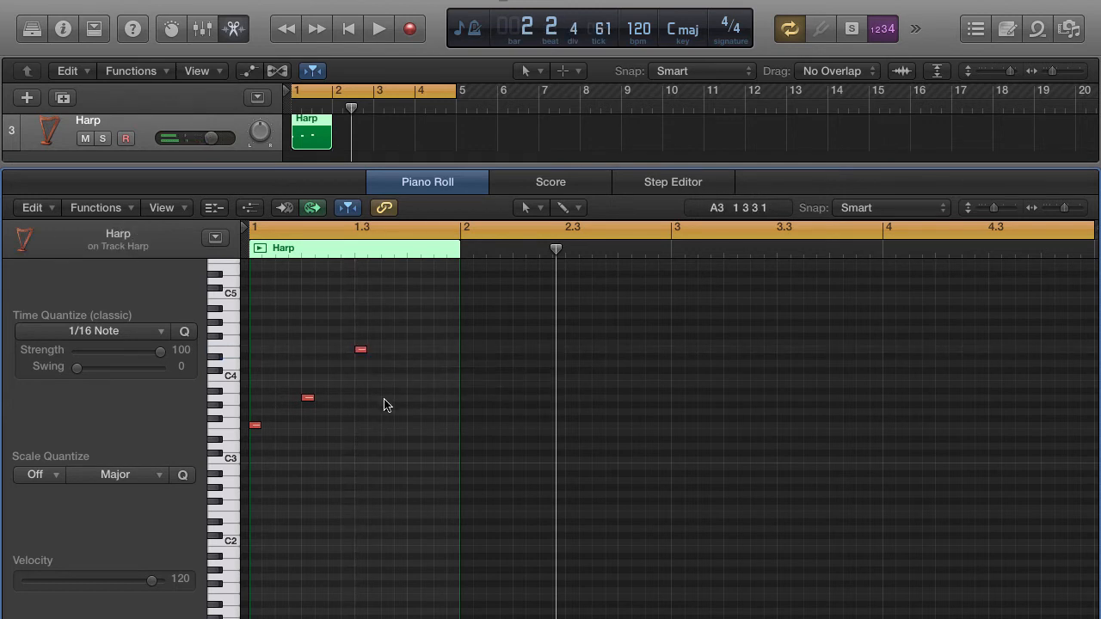
left_click(378, 28)
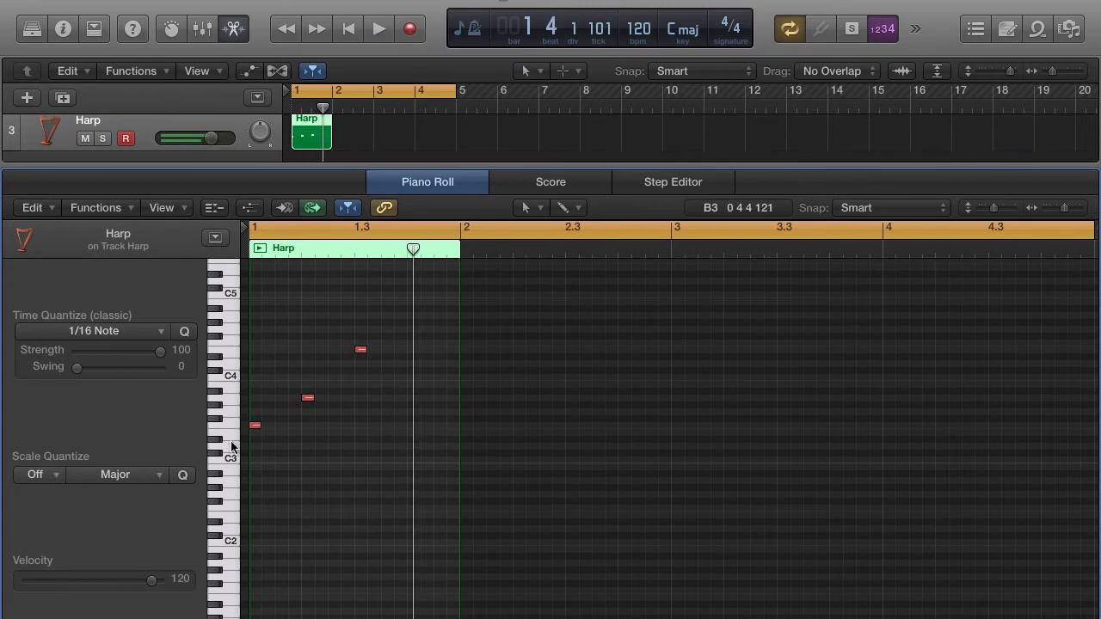
mouse_move(231, 406)
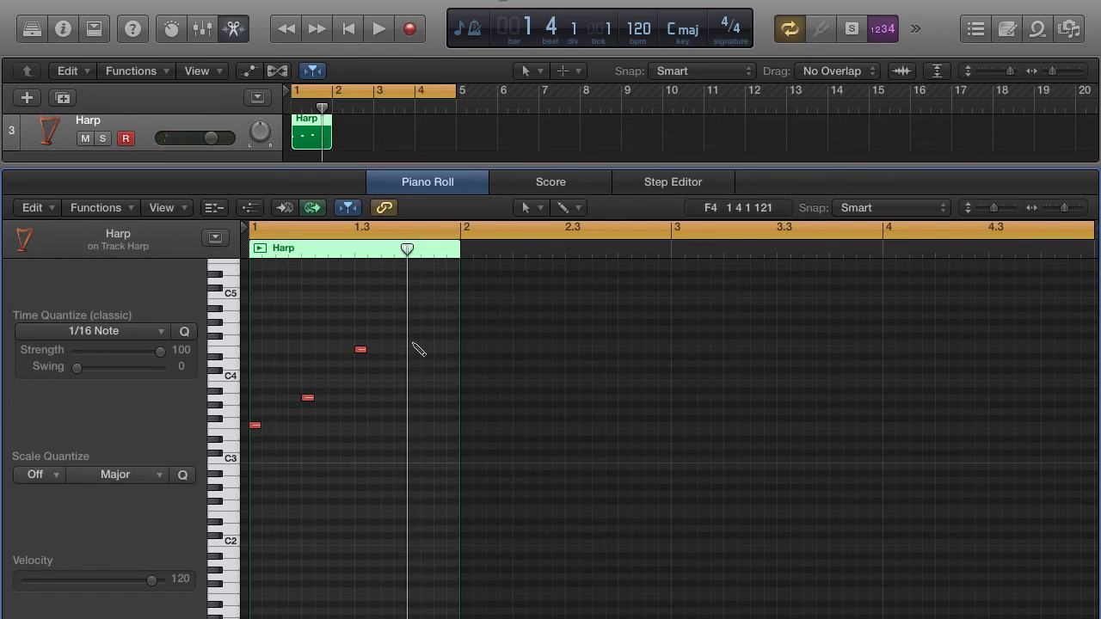
Add a fourth note after the rising notes and drag it down to its final pitch
left_click(413, 370)
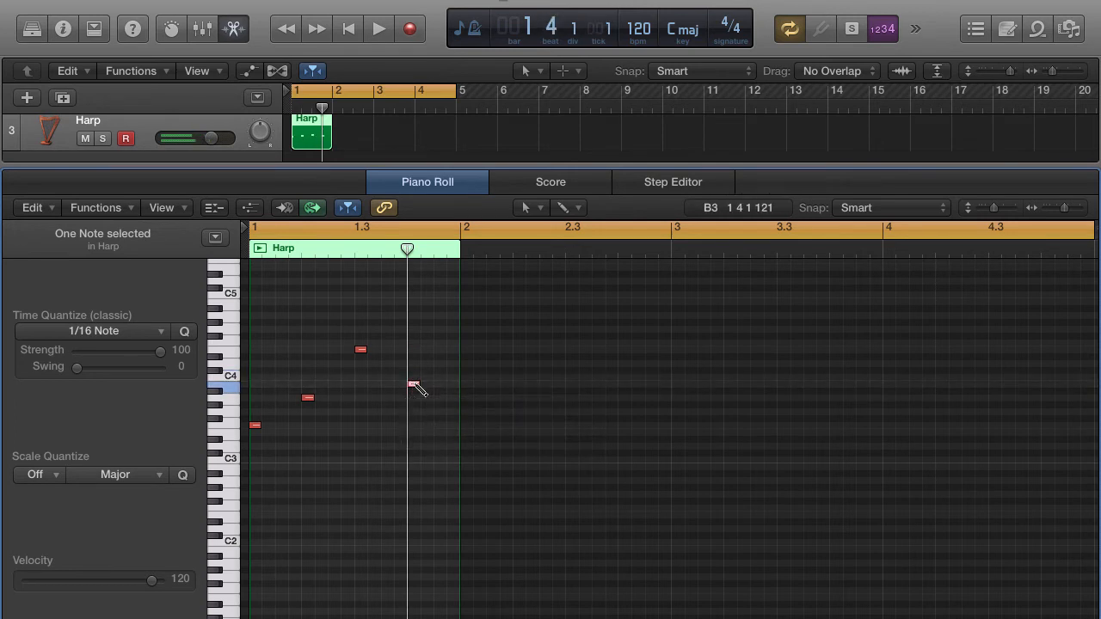
left_click_drag(413, 386, 427, 400)
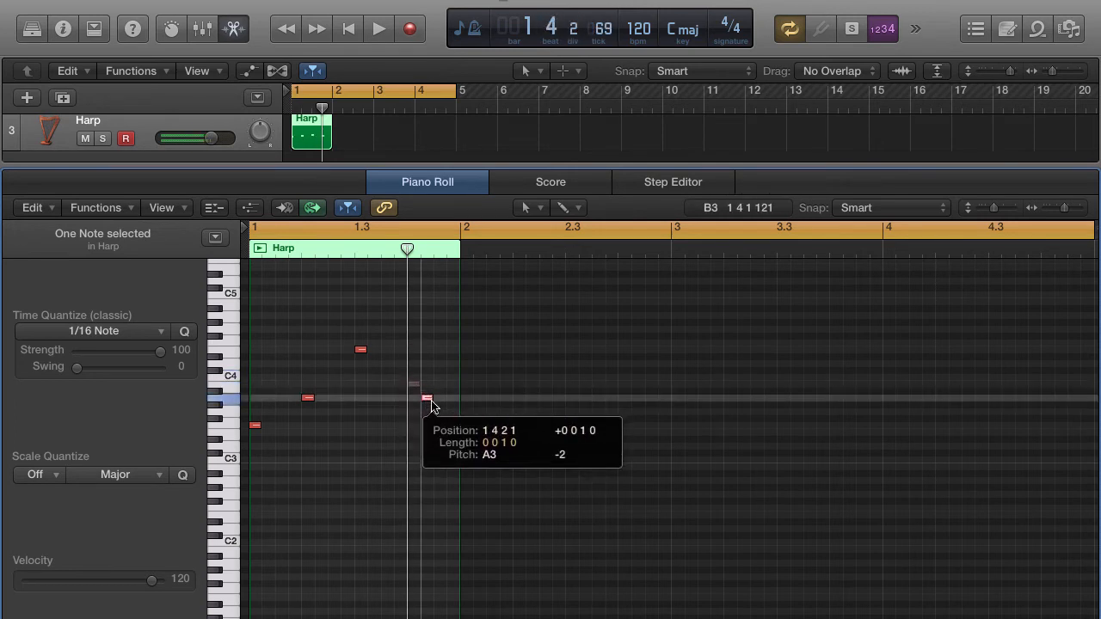
left_click_drag(426, 399, 427, 427)
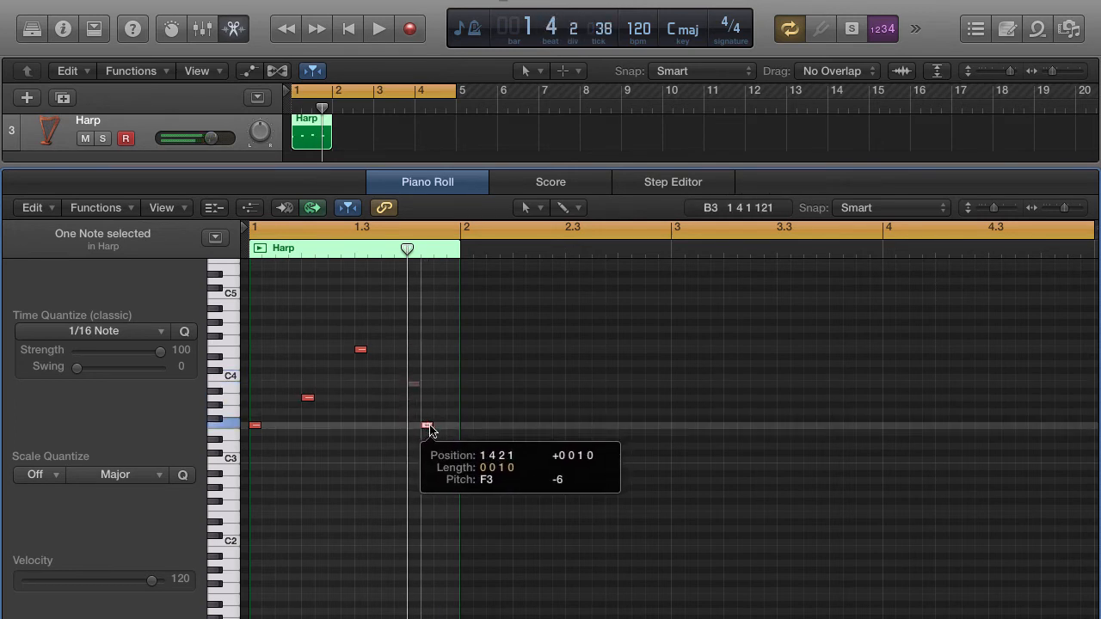
left_click_drag(427, 430, 427, 433)
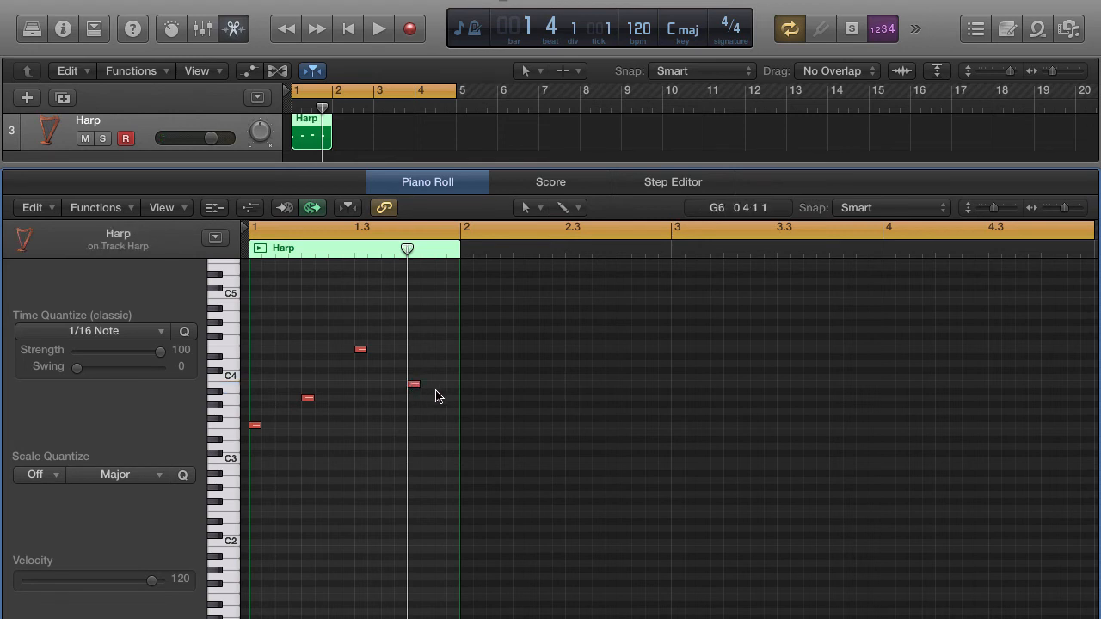
mouse_move(421, 350)
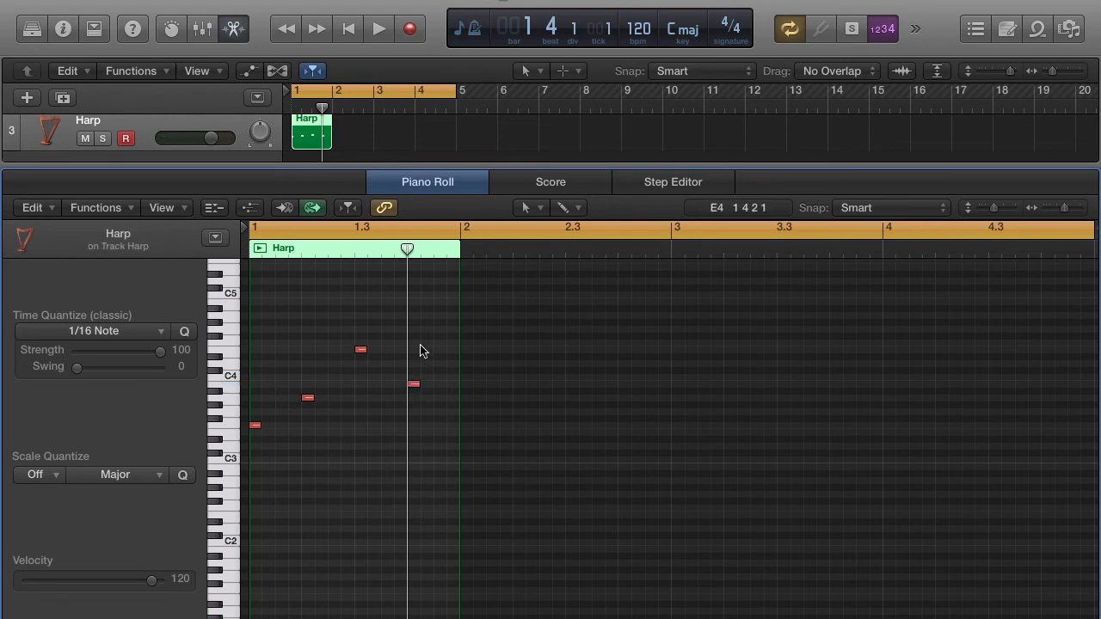
Option-drag copies of the fourth note into bar 2, stepping lower, extending the region
left_click(413, 383)
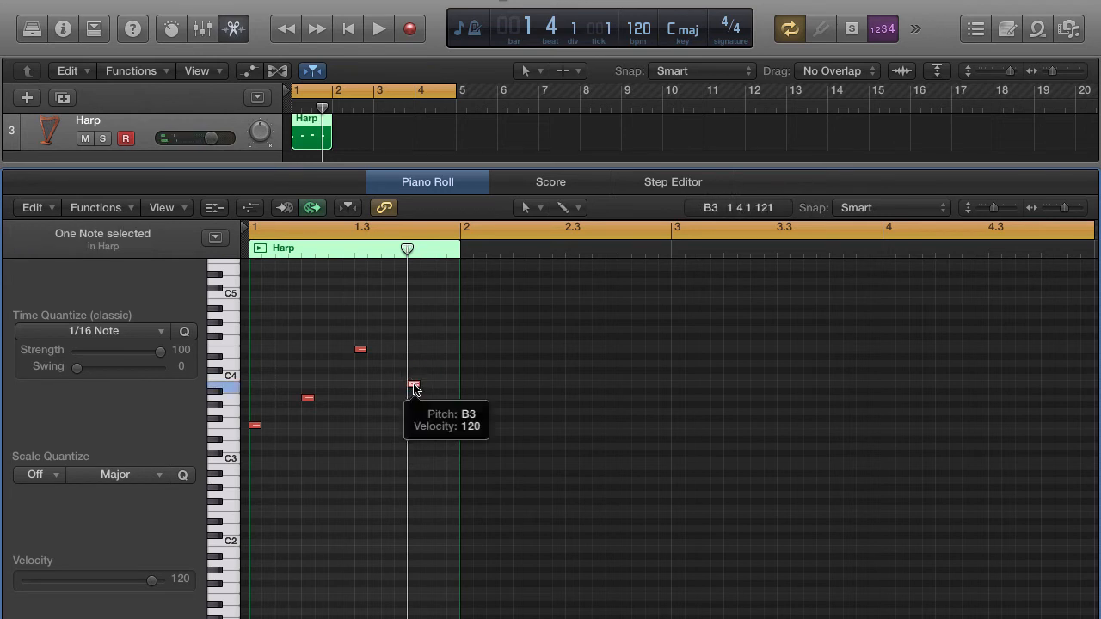
left_click_drag(413, 385, 559, 396)
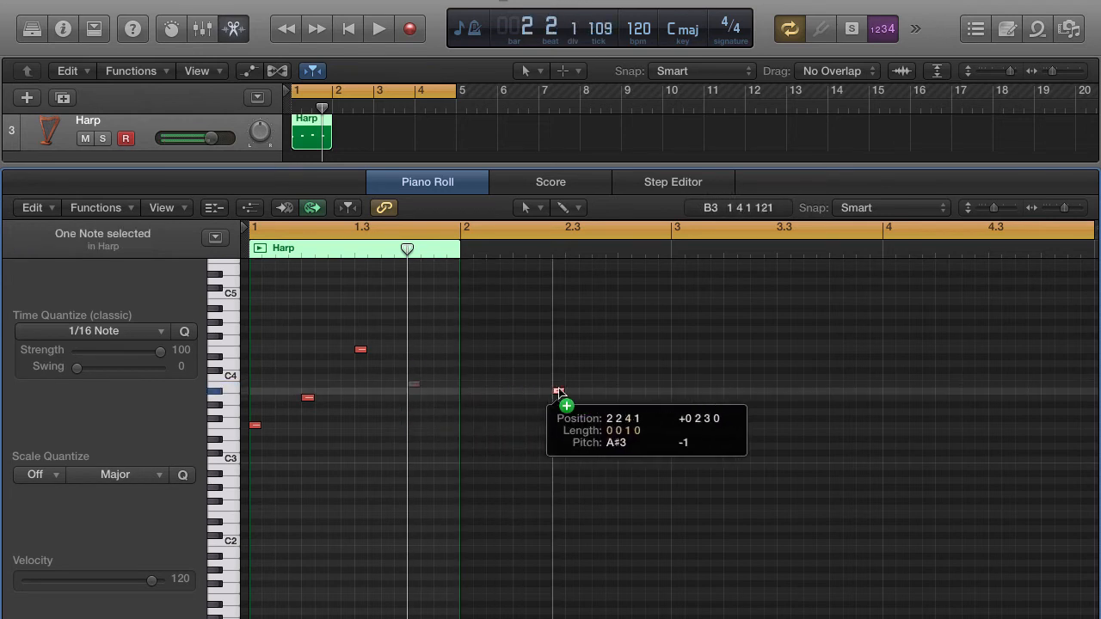
left_click_drag(559, 396, 519, 412)
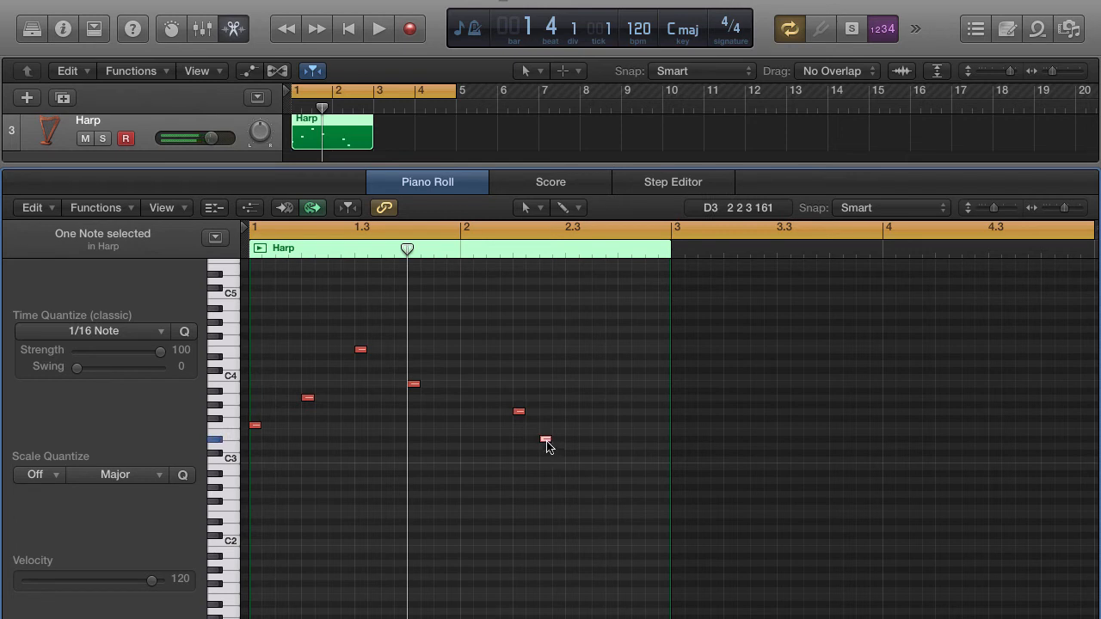
Copy two repeated low notes to close bar 2 and play back the phrase
left_click_drag(547, 440, 599, 447)
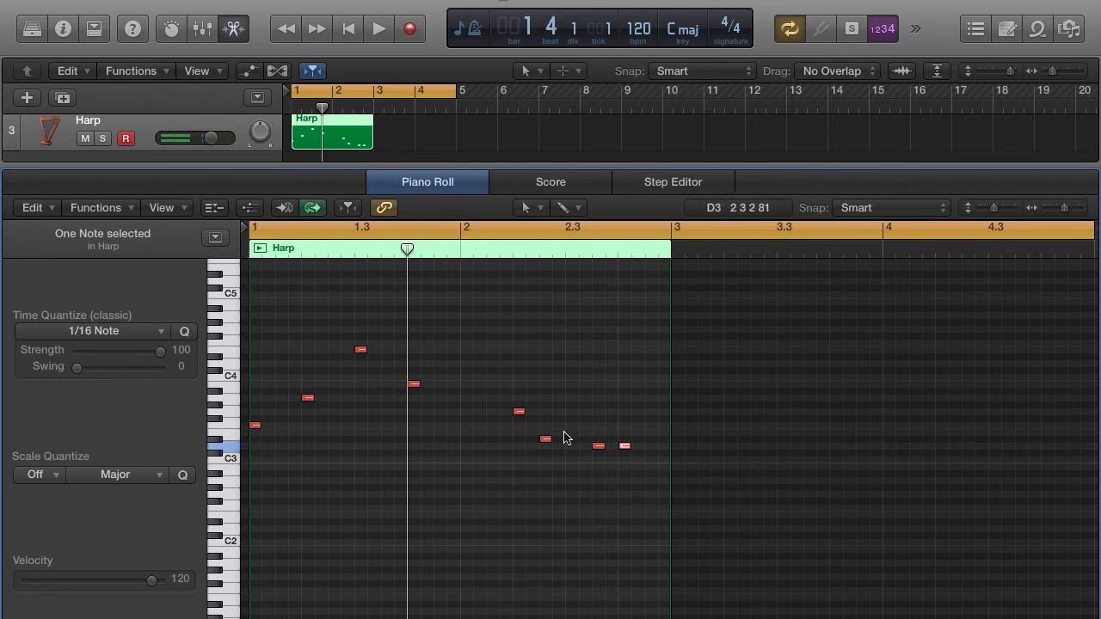
left_click(378, 28)
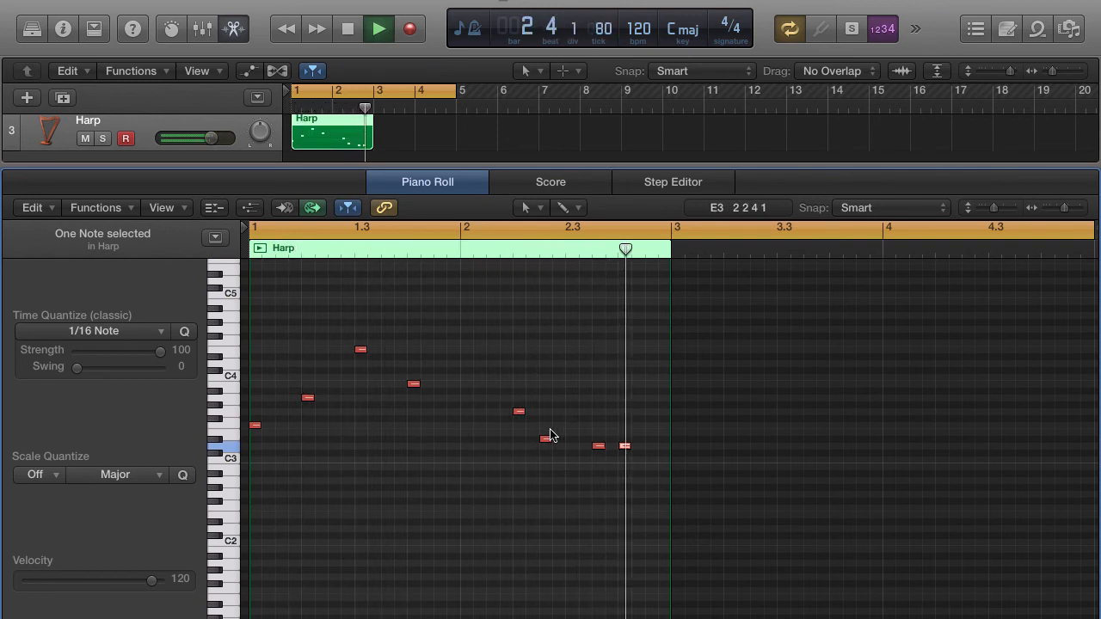
left_click(348, 27)
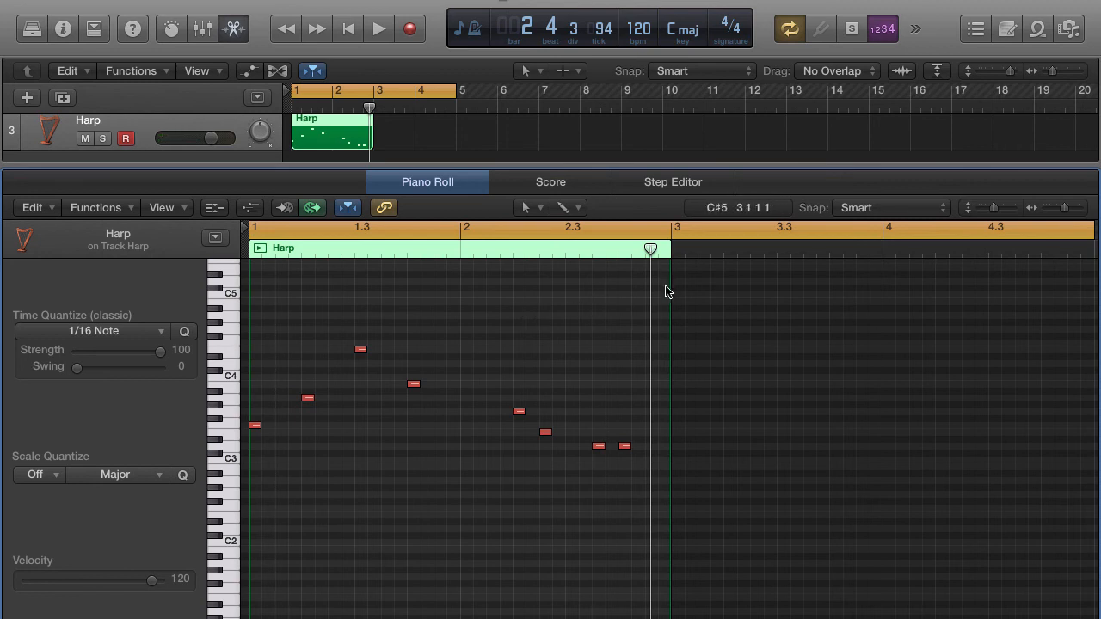
mouse_move(660, 296)
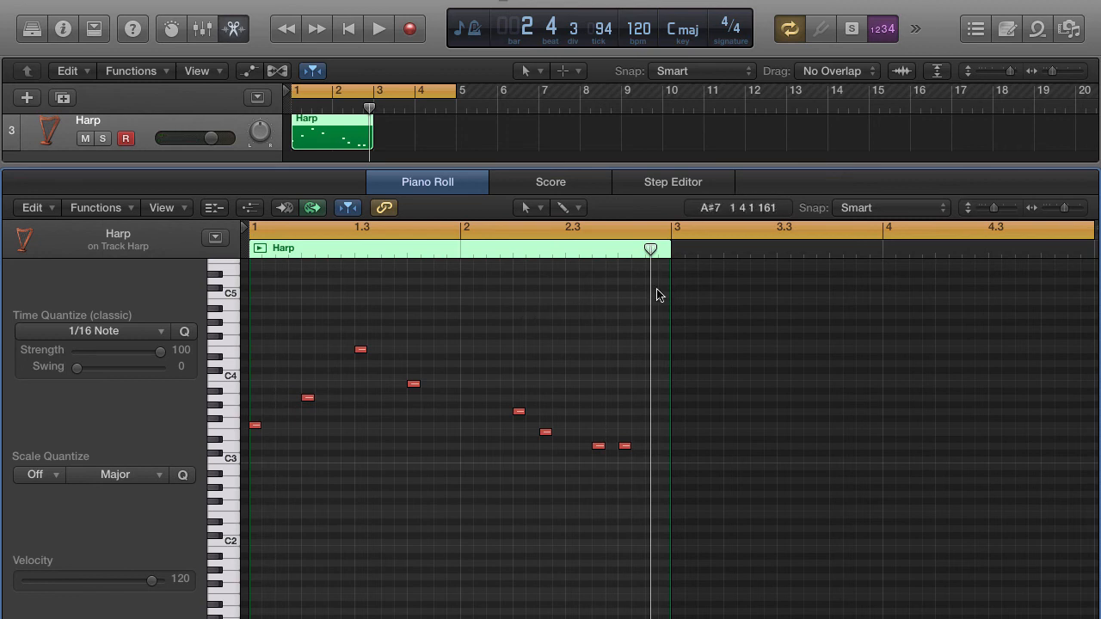
mouse_move(616, 299)
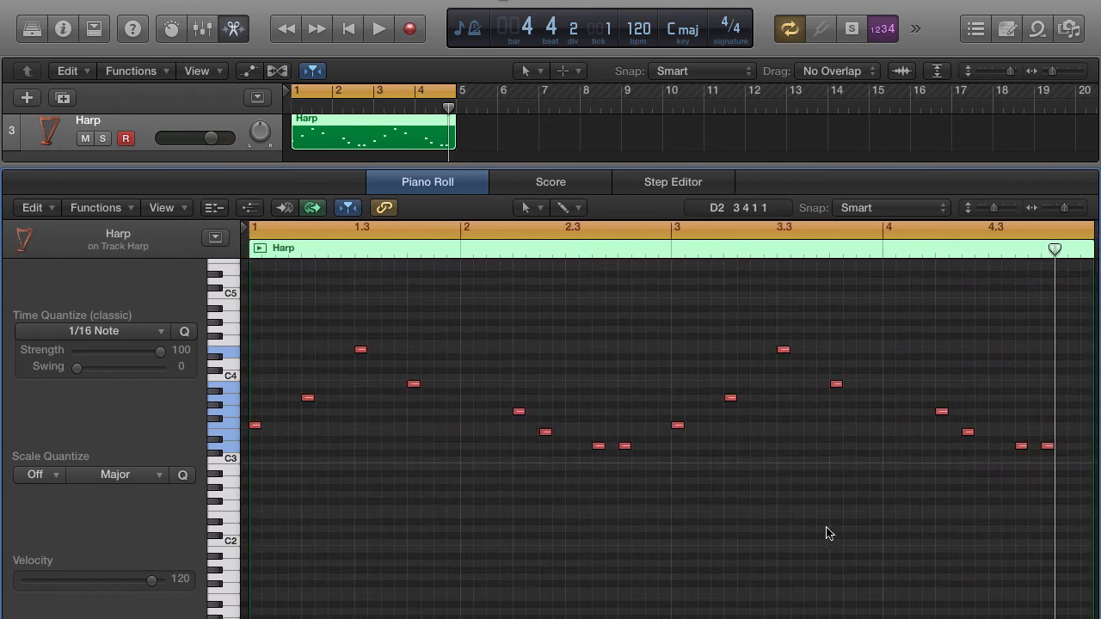
Audition the full four-bar Harp melody from the start
left_click(379, 28)
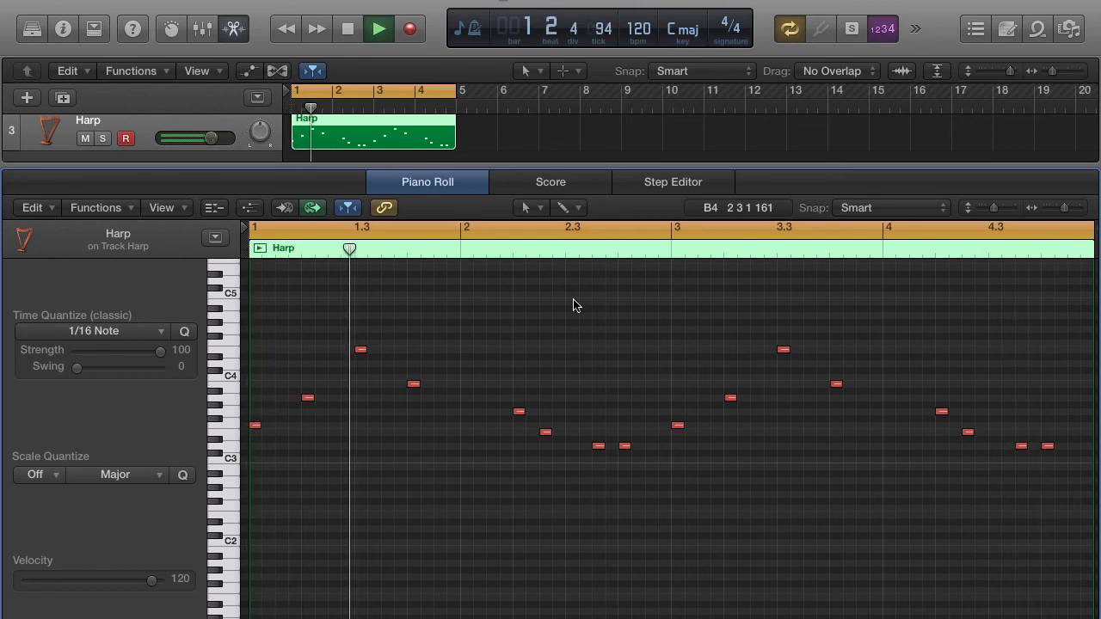
left_click(378, 28)
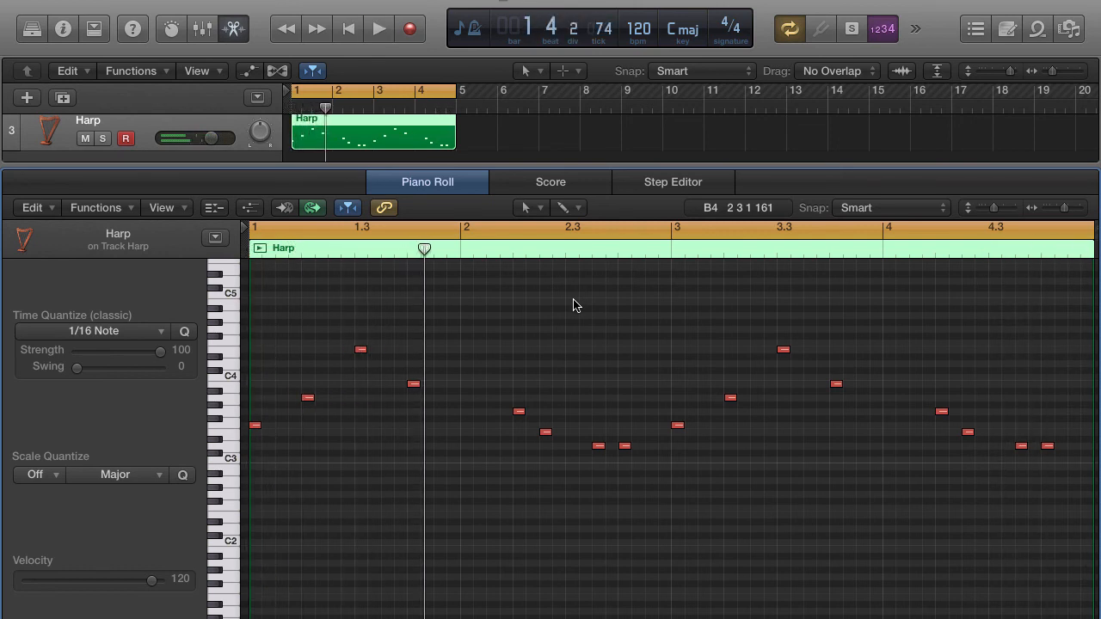